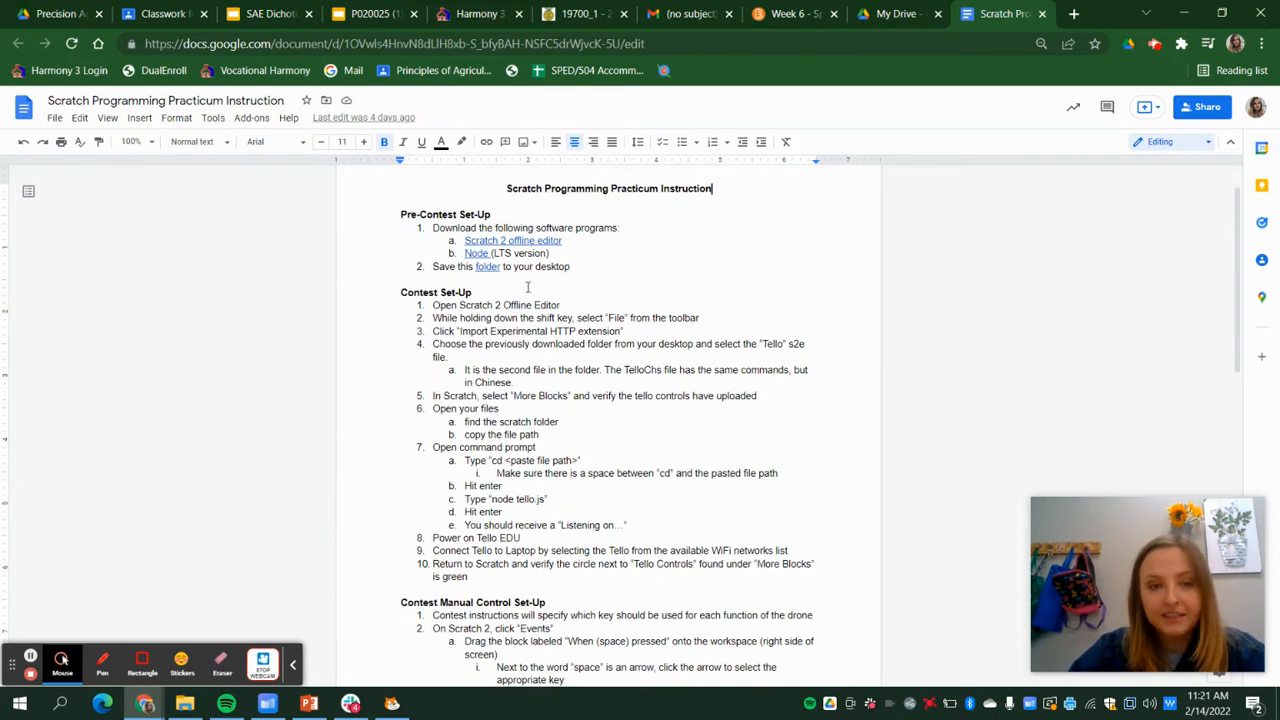
Read through the Contest Set-Up instructions, then switch to the Scratch 2 Offline Editor.
scroll(down, 3)
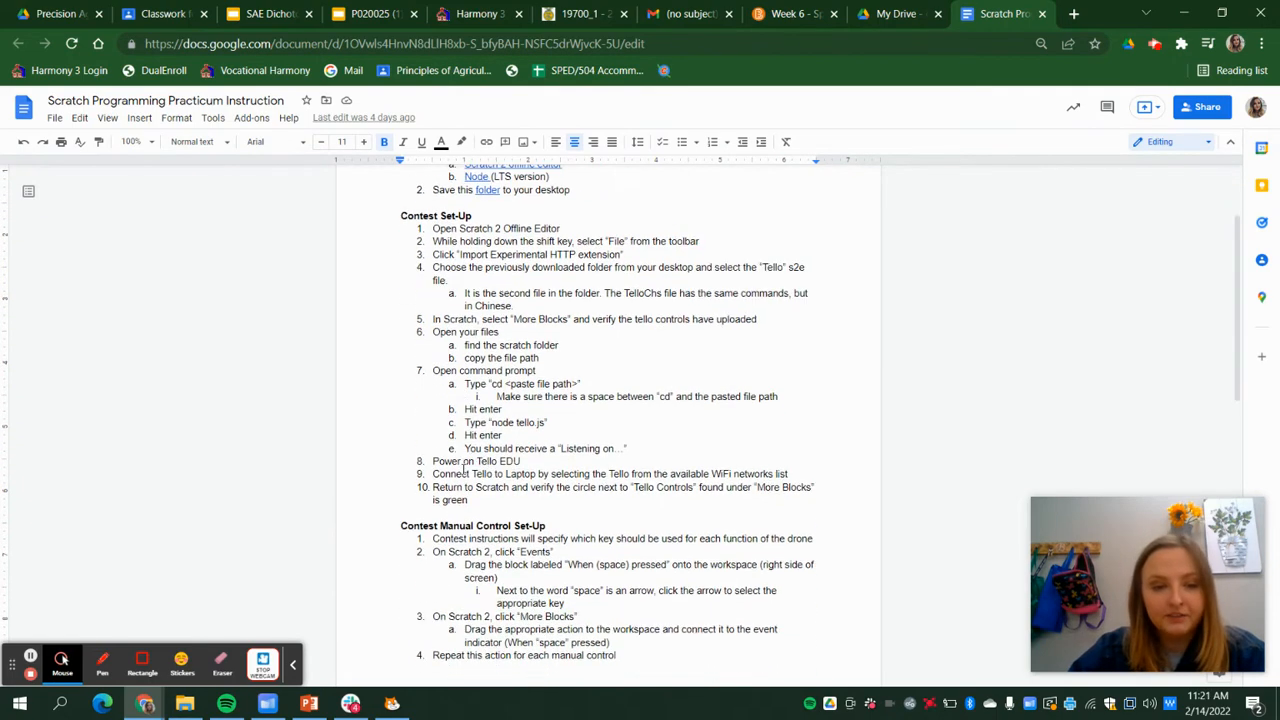
click(391, 703)
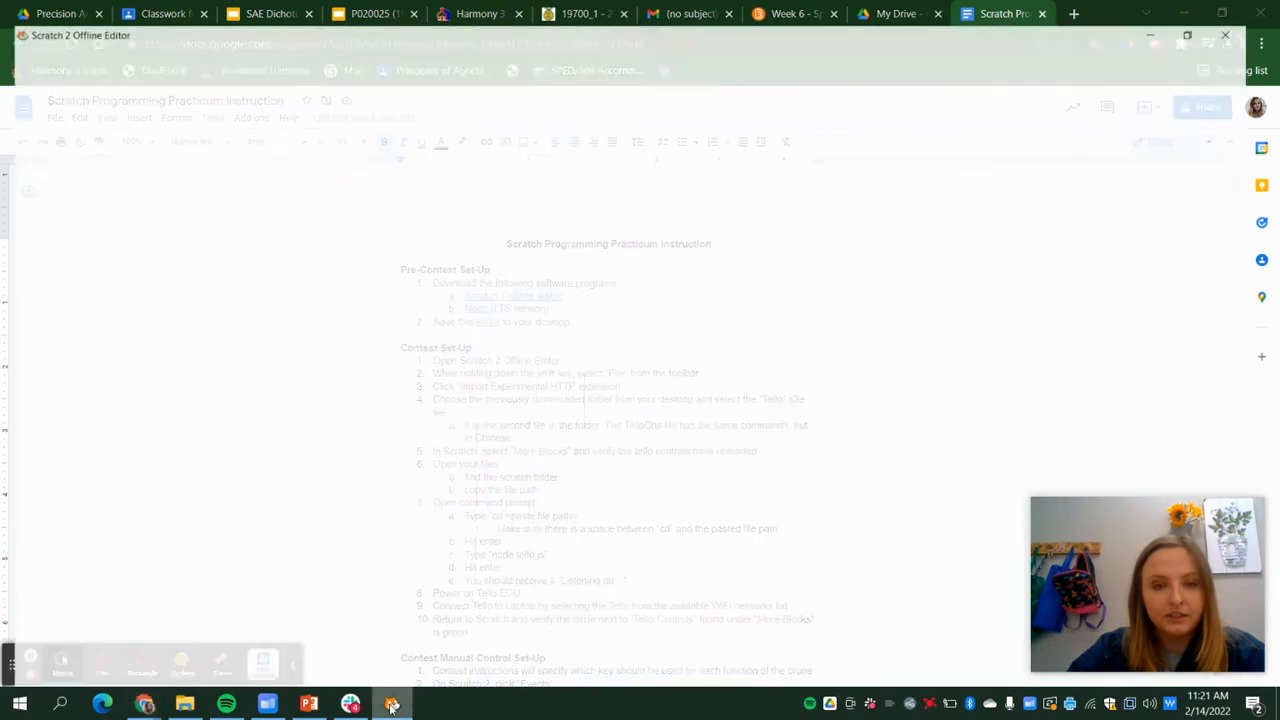
Start a new Scratch project, discarding the old Tello scripts without saving.
click(391, 703)
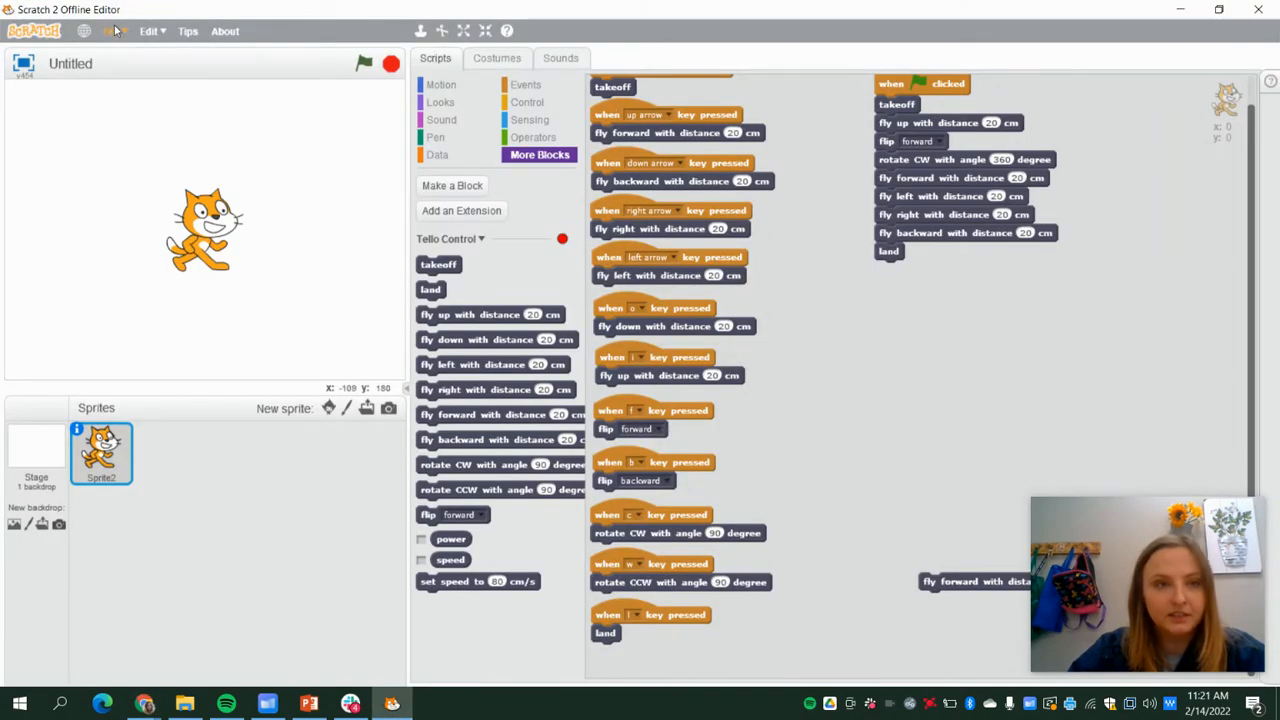
click(111, 31)
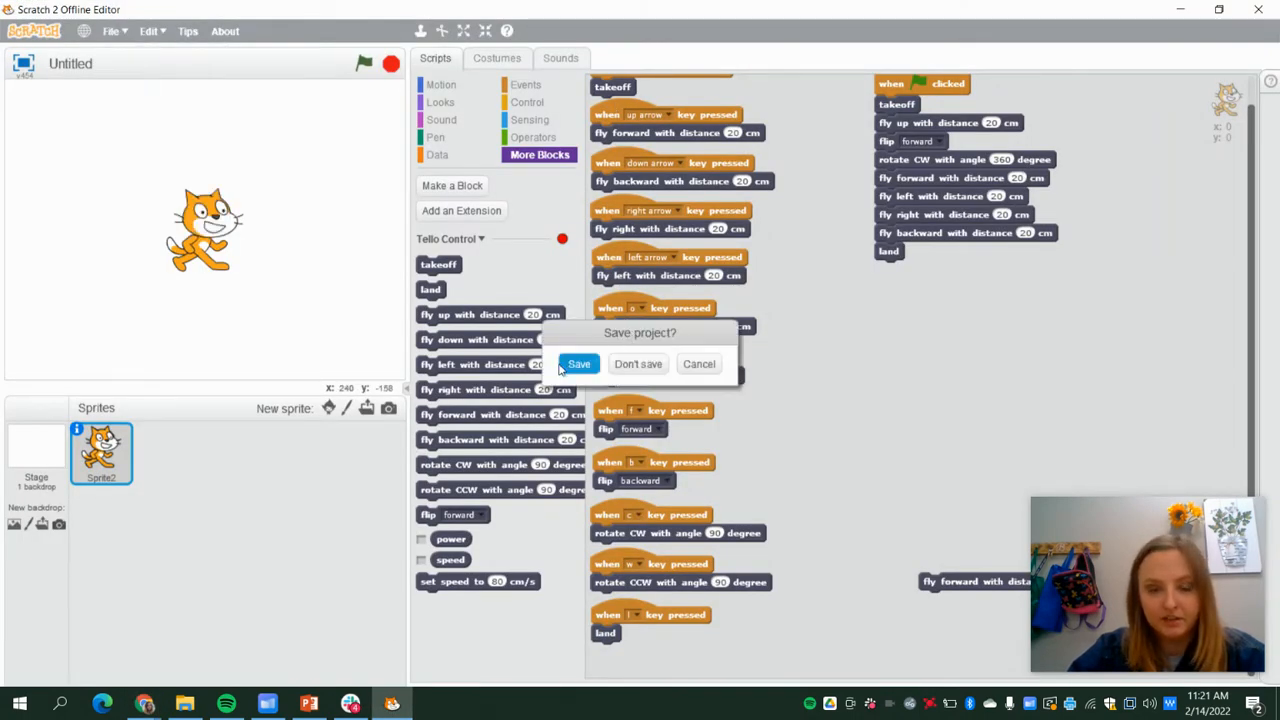
click(638, 363)
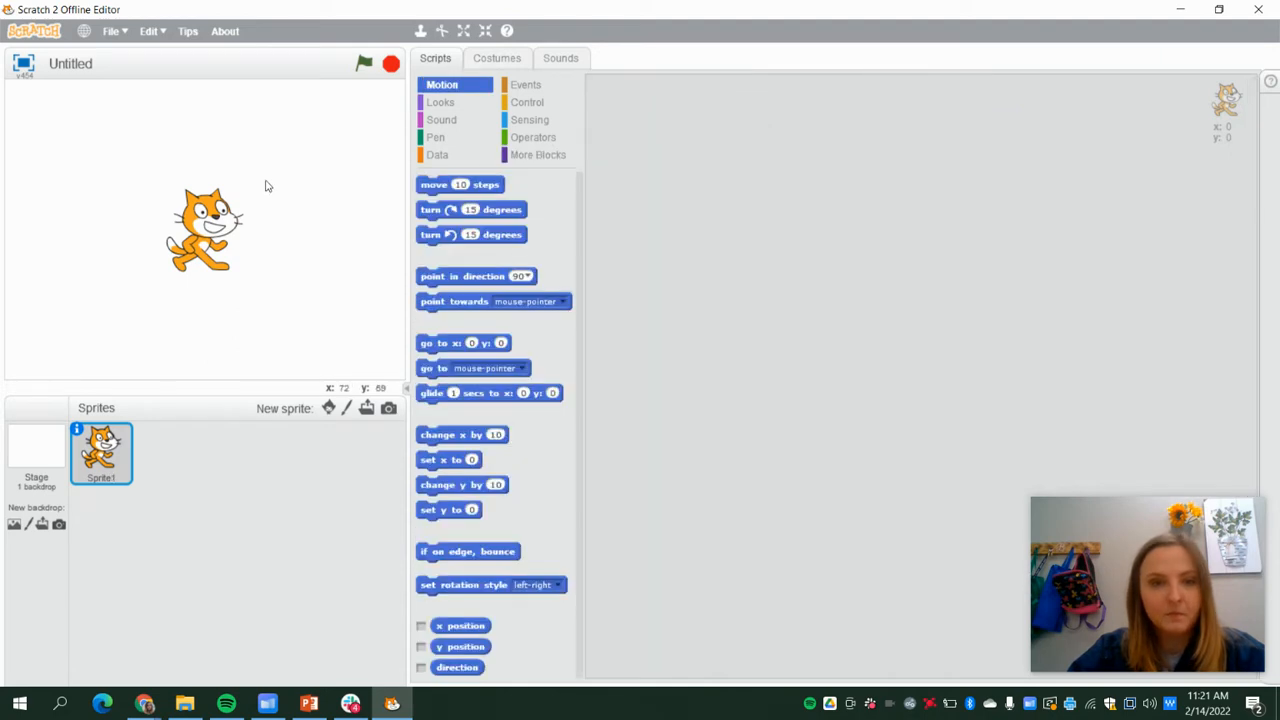
mouse_move(150, 20)
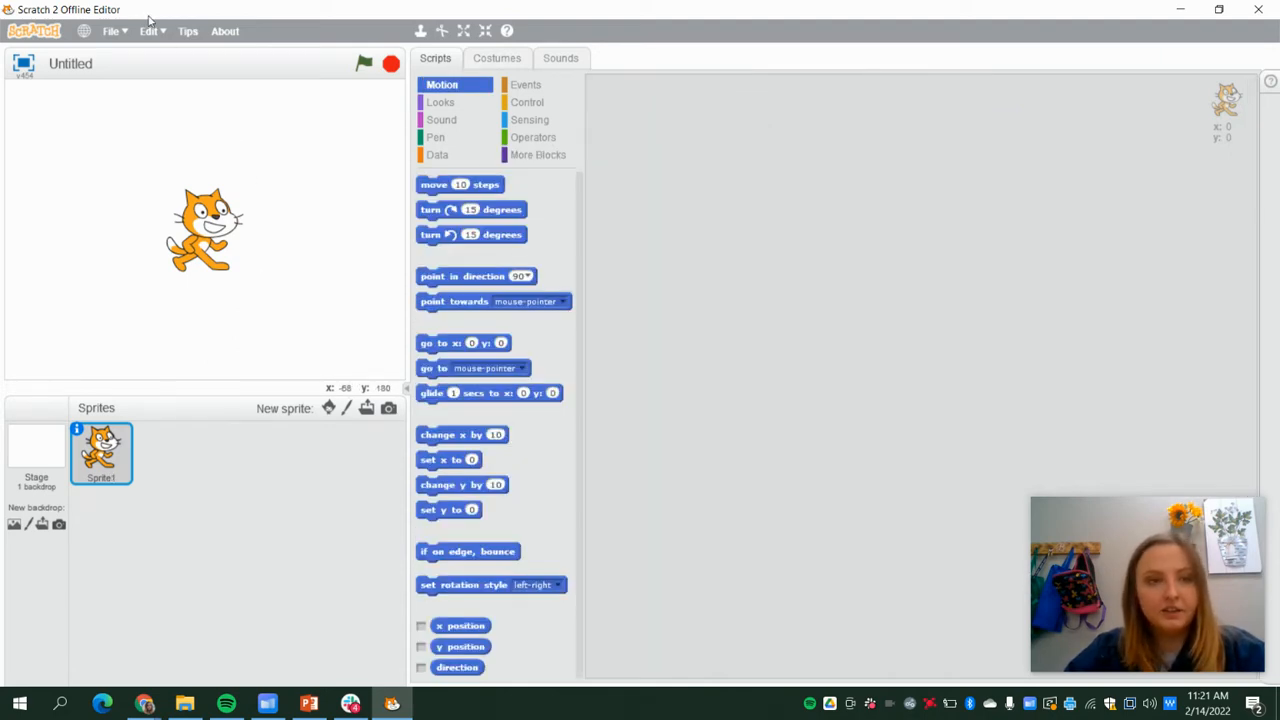
Shift-click the File menu and choose Import experimental HTTP extension.
click(111, 31)
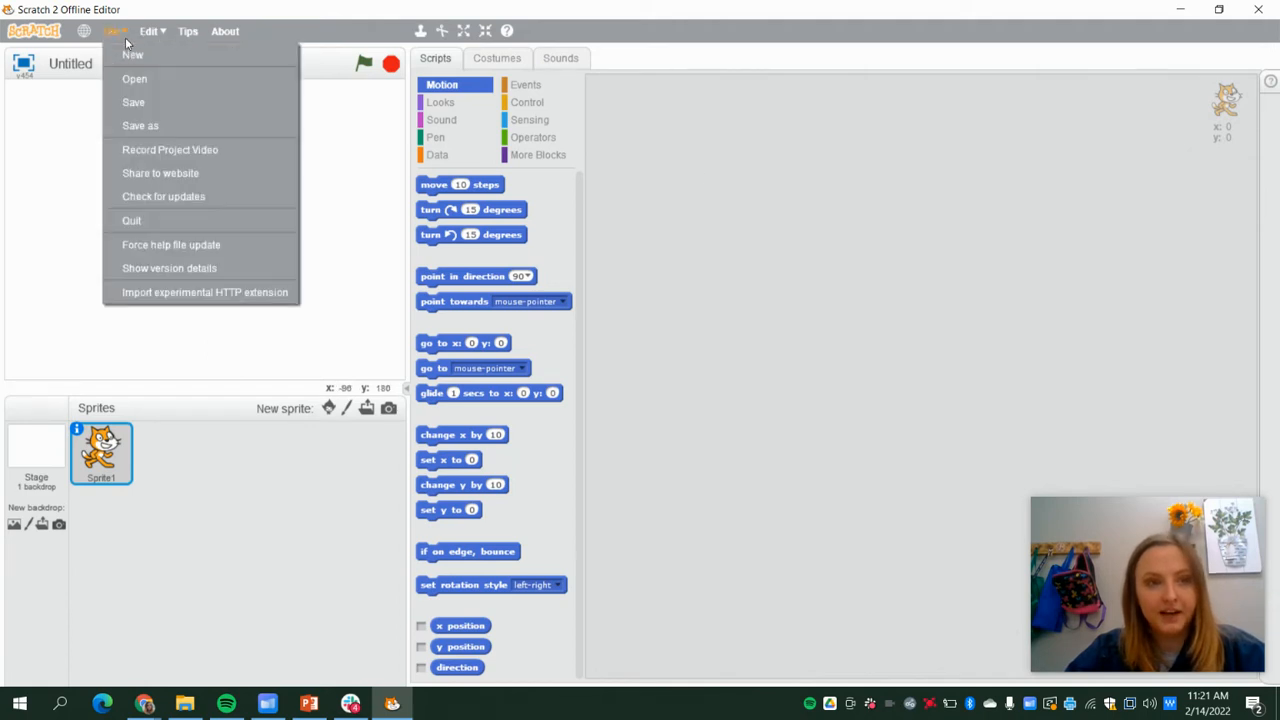
mouse_move(221, 322)
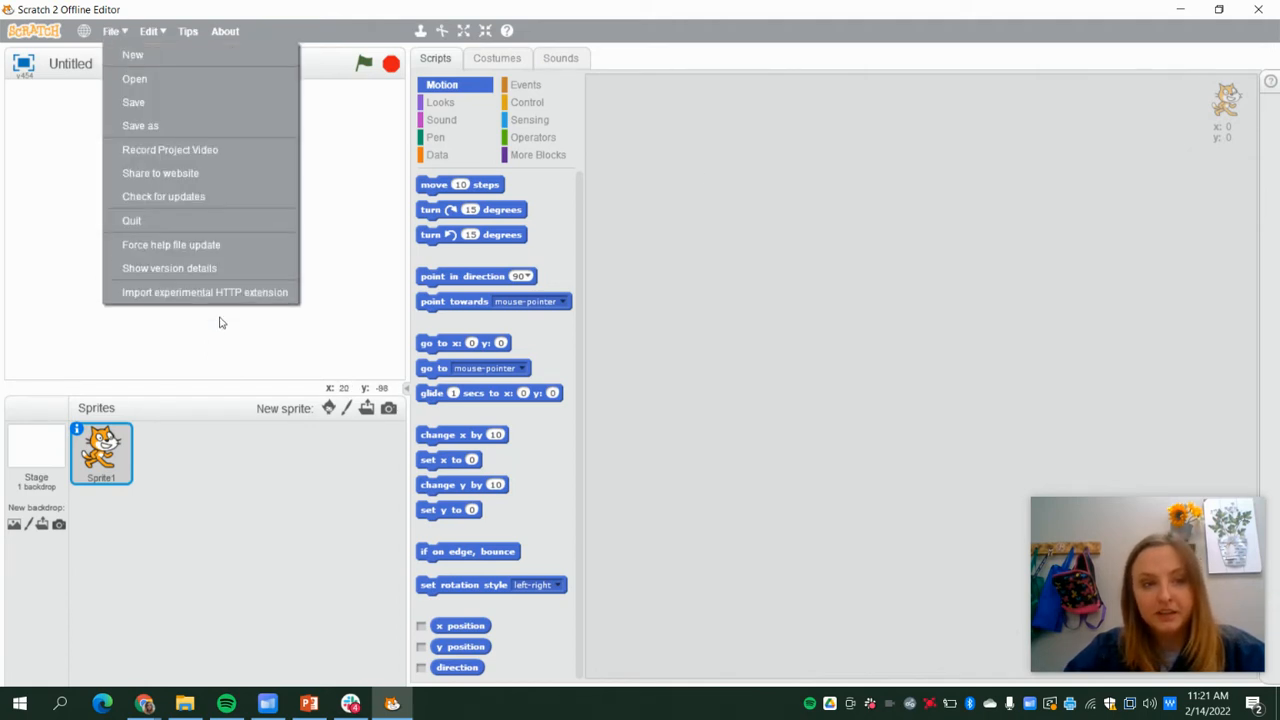
mouse_move(180, 220)
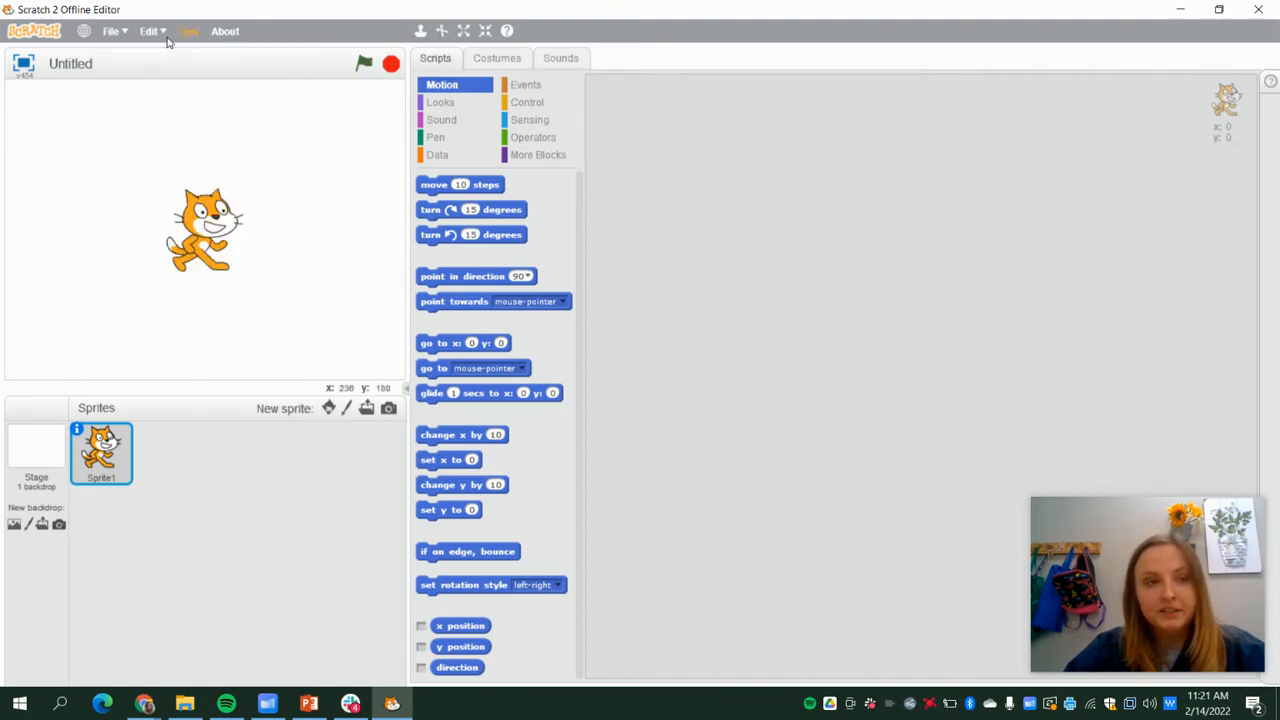
click(111, 31)
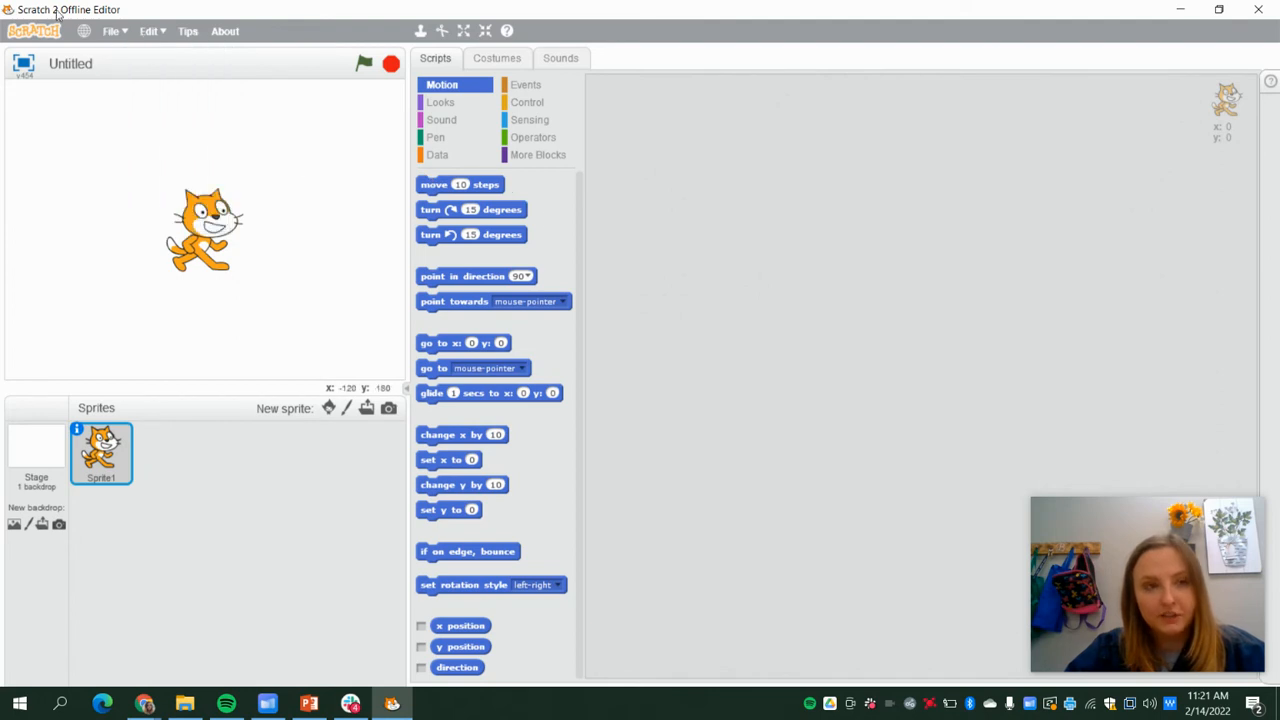
click(111, 31)
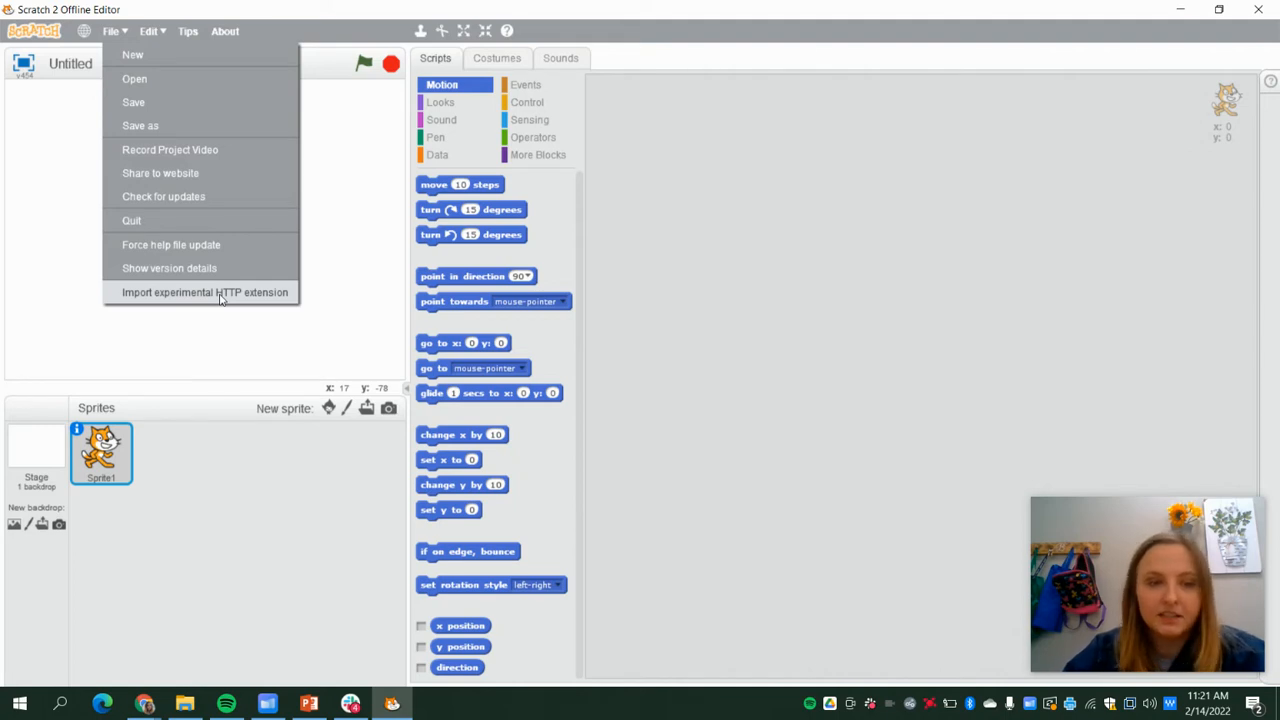
click(204, 292)
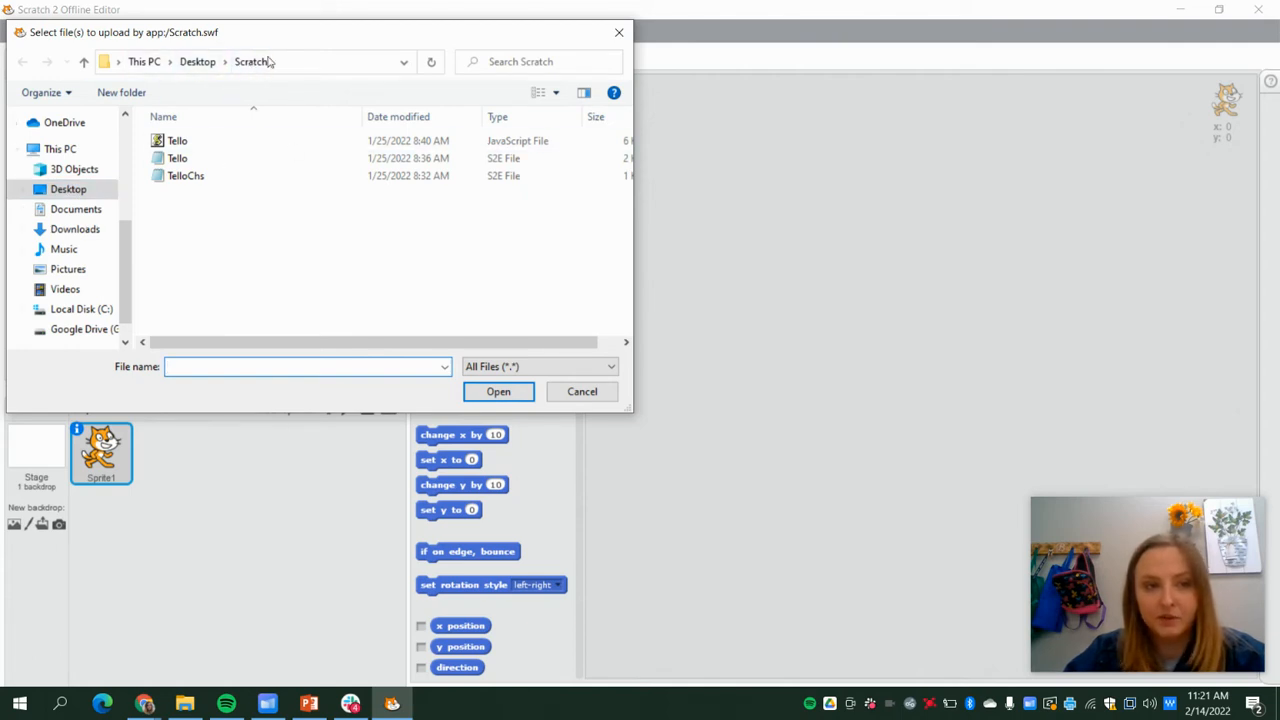
Browse to Desktop > Scratch and choose the Tello S2E extension file.
click(177, 158)
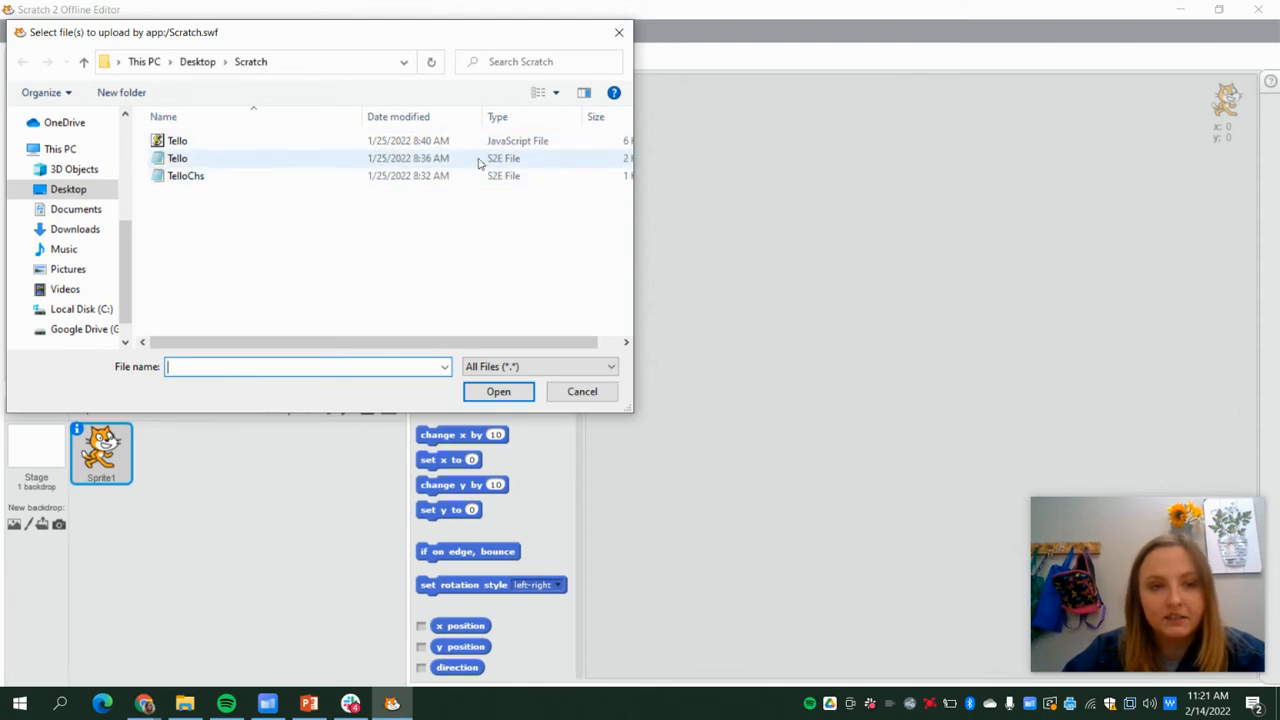
mouse_move(382, 170)
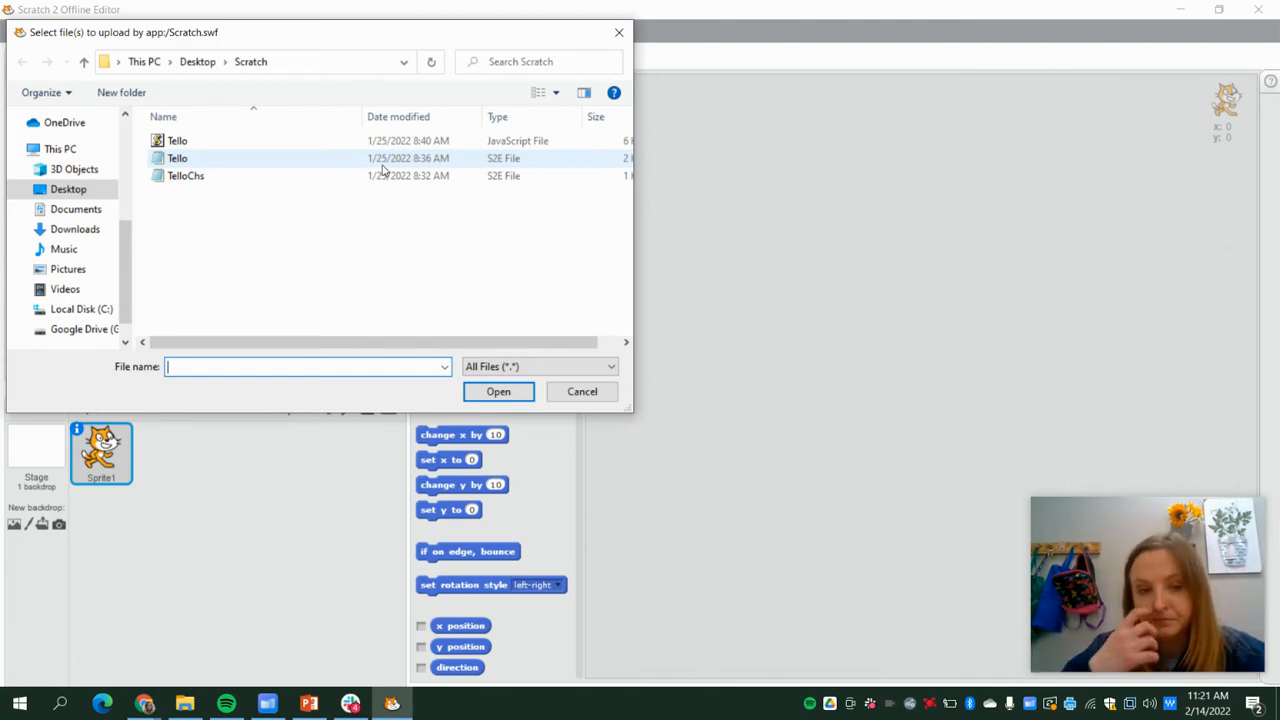
click(177, 158)
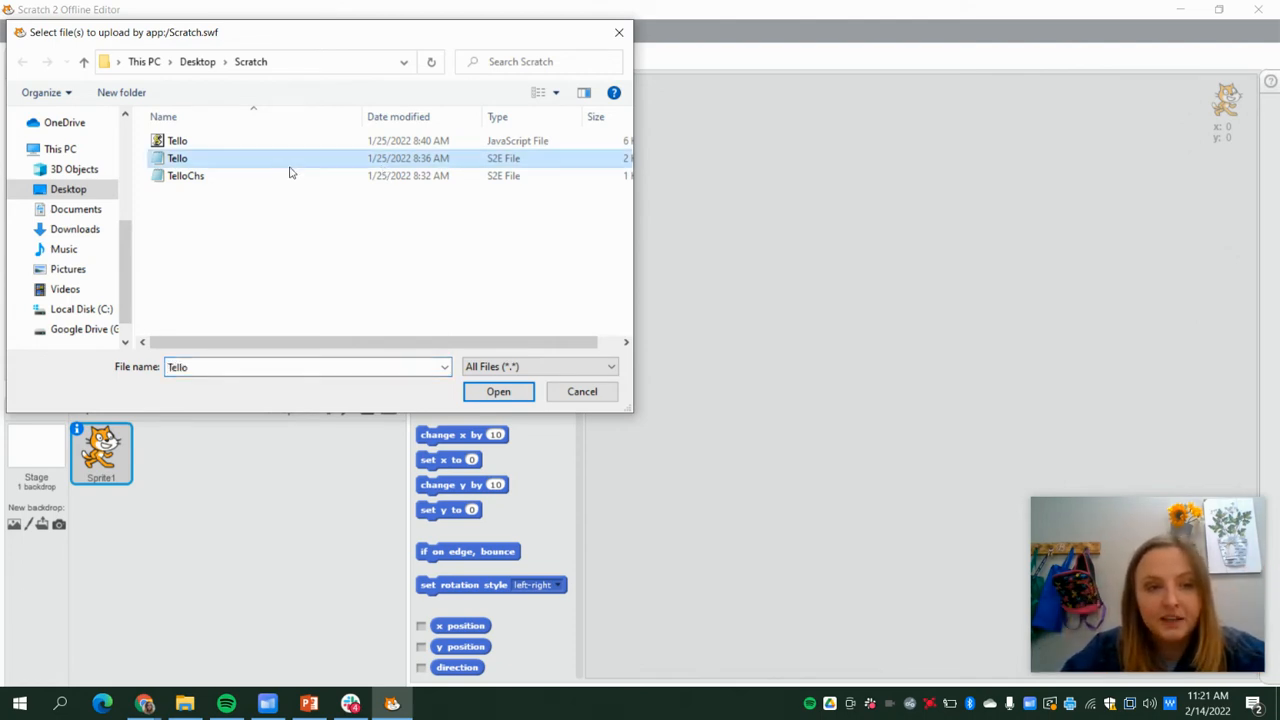
mouse_move(185, 176)
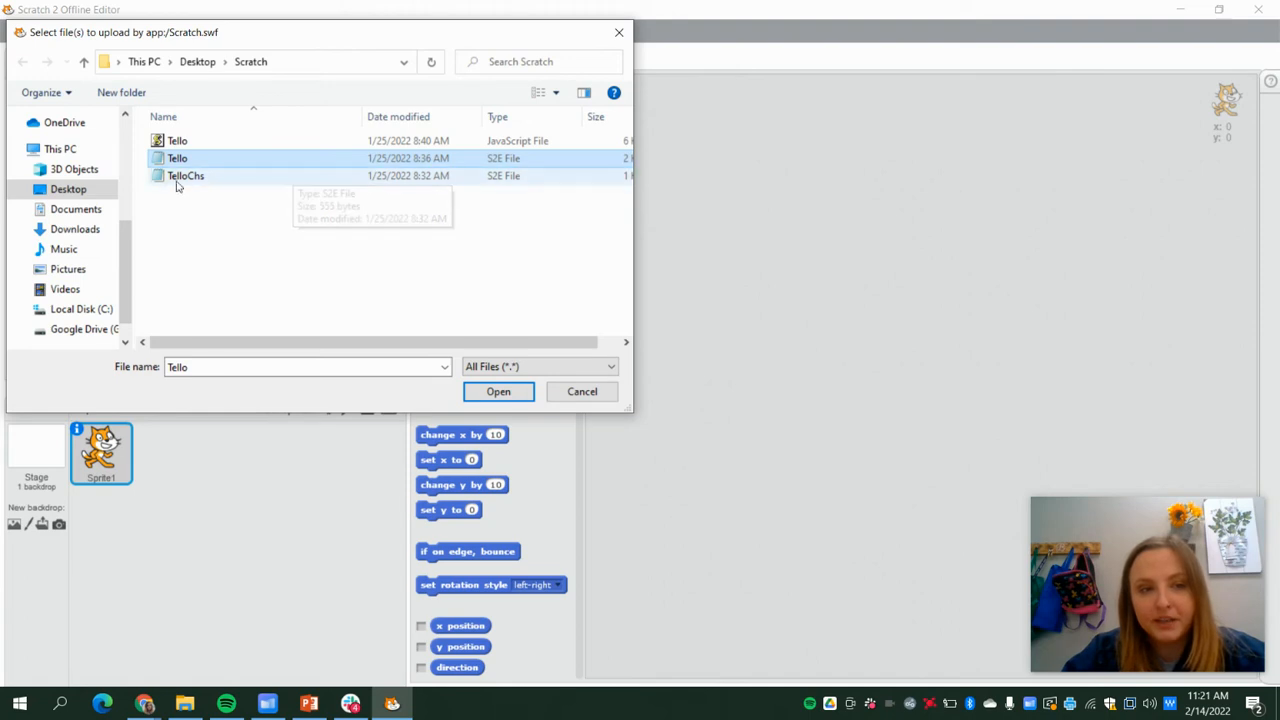
mouse_move(200, 190)
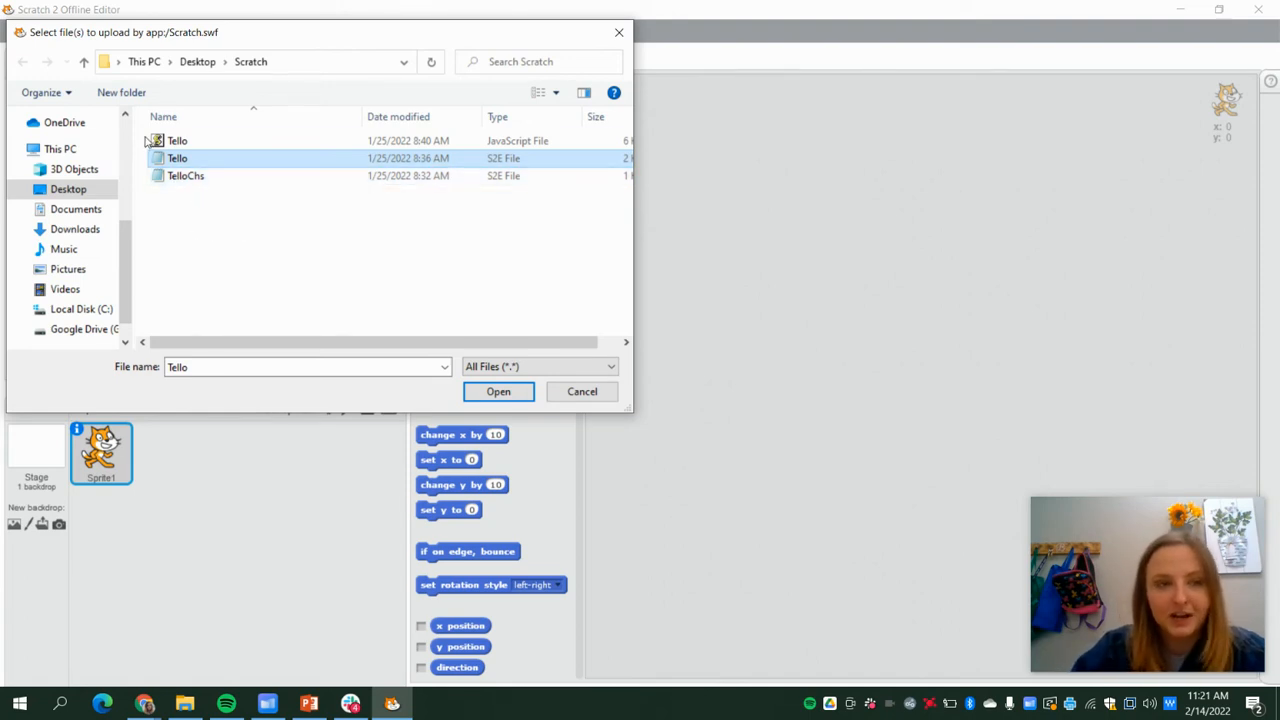
mouse_move(510, 365)
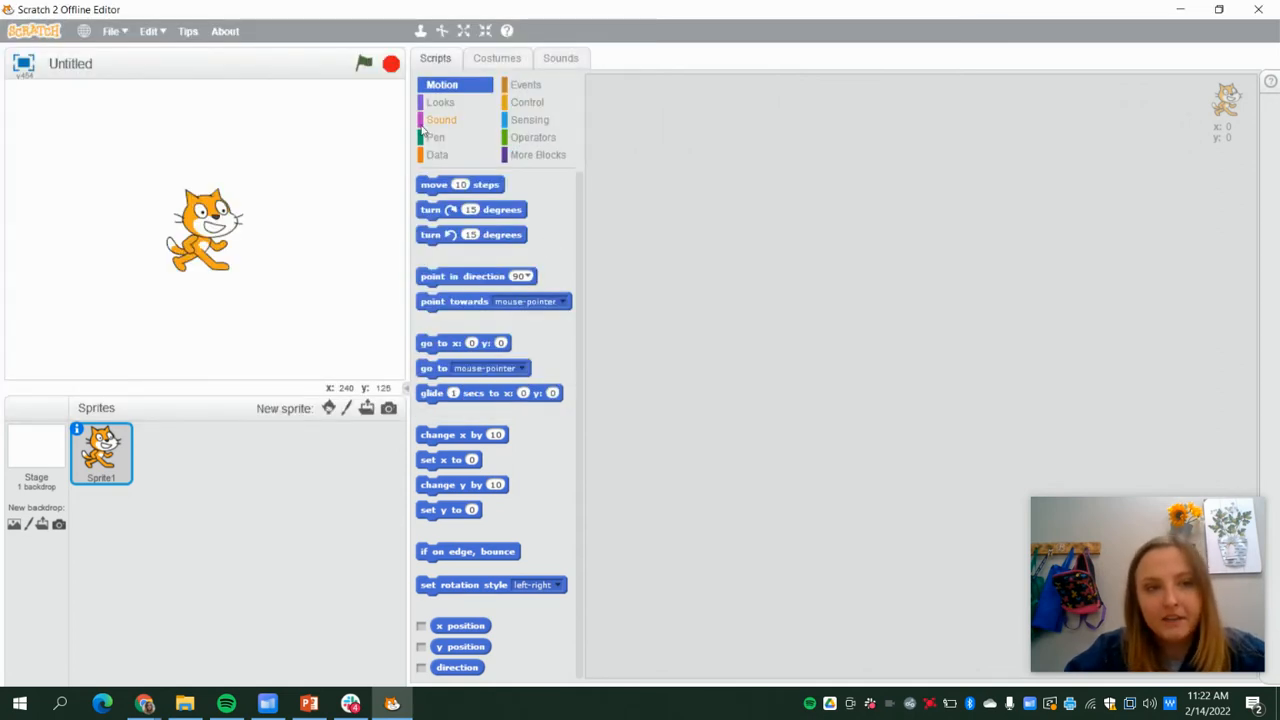
Show the More Blocks palette to confirm the Tello Control drone blocks loaded.
click(538, 154)
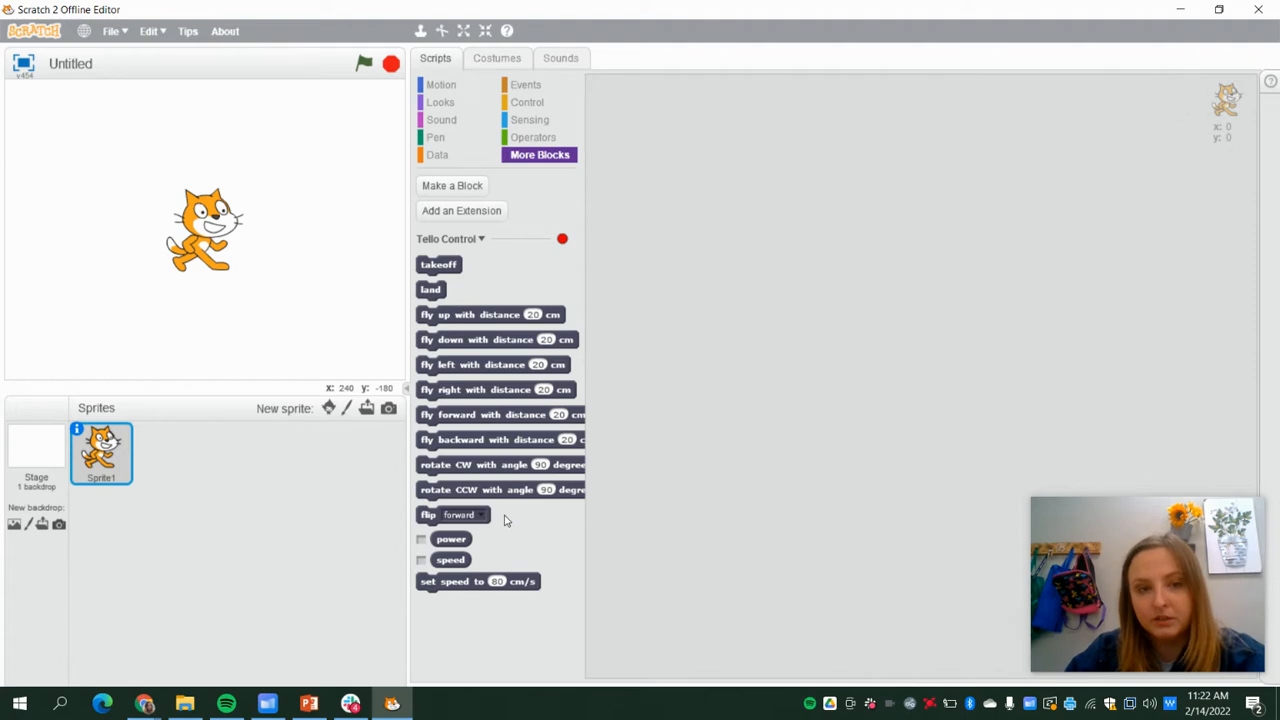
mouse_move(472, 408)
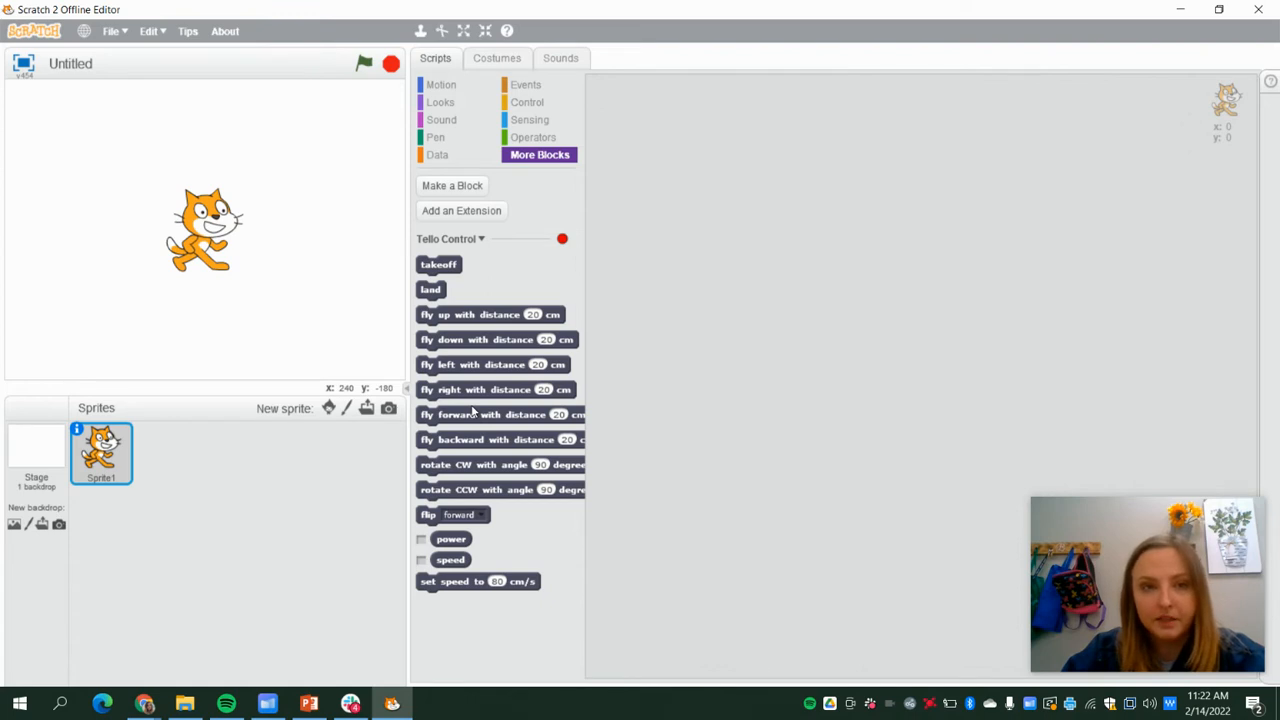
mouse_move(78, 676)
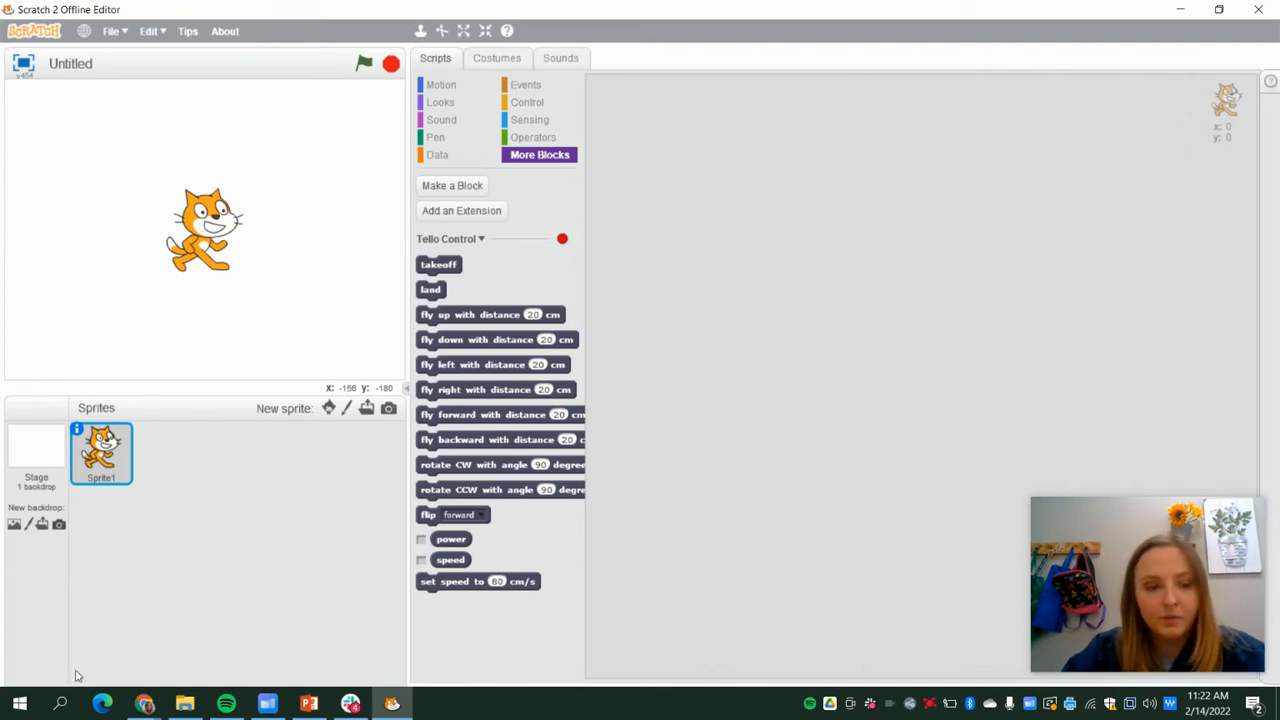
click(57, 703)
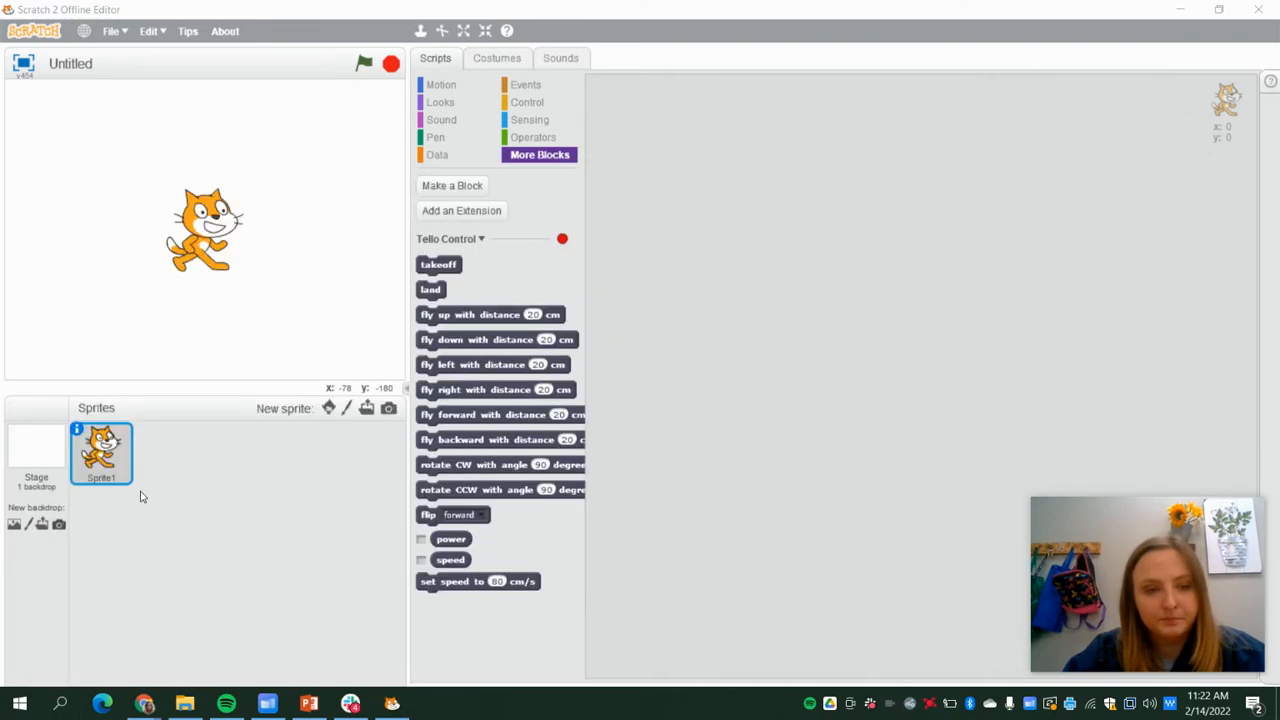
Begin a cd command in Command Prompt and bring up the Desktop Scratch folder in File Explorer.
click(432, 702)
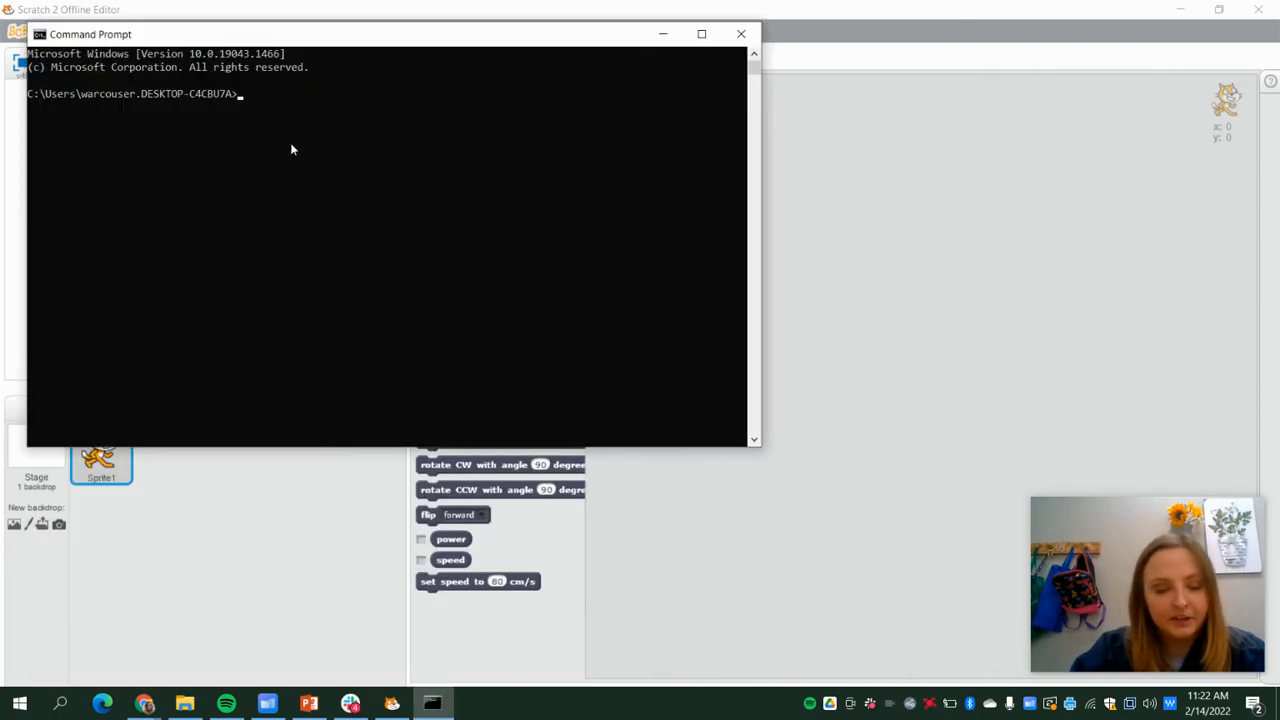
text(cd)
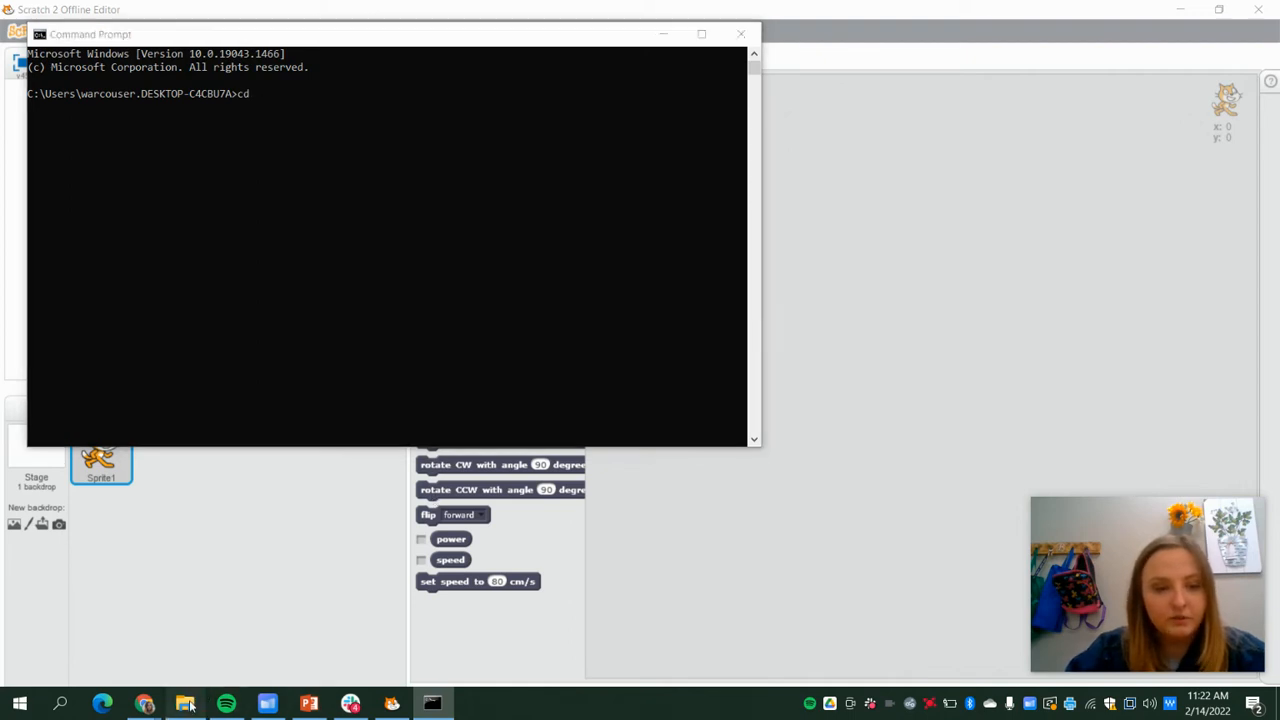
click(185, 703)
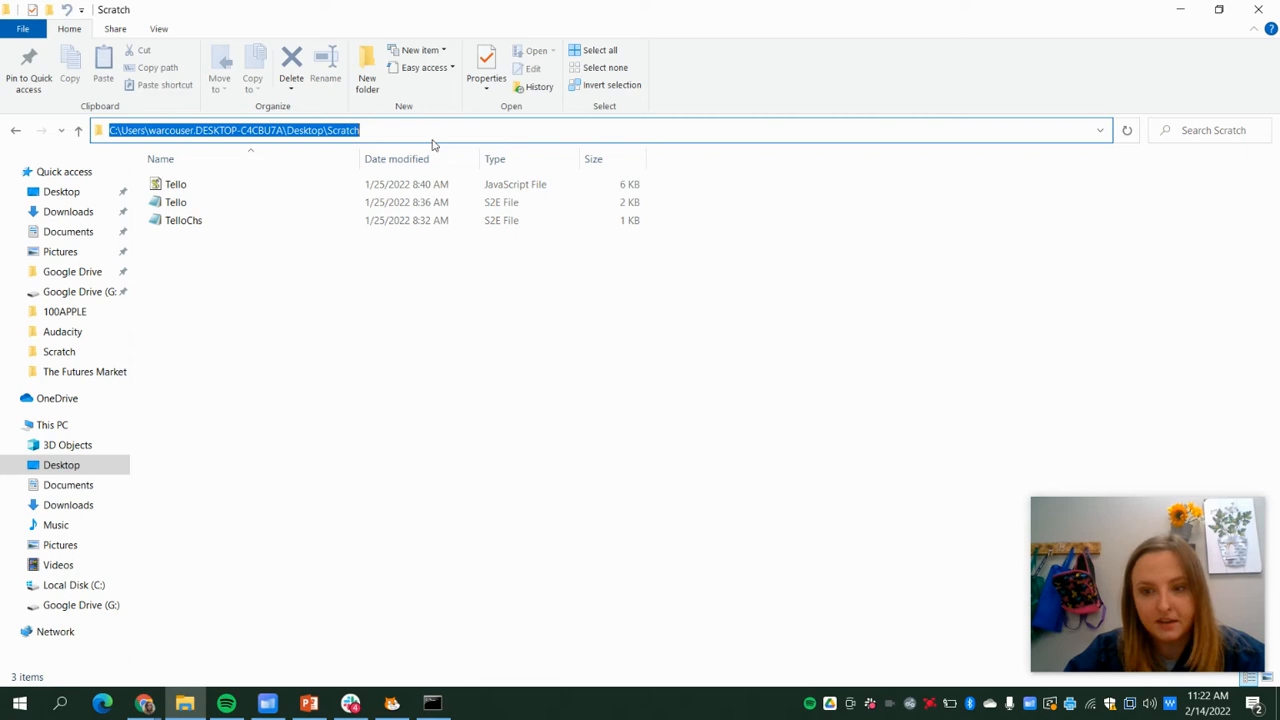
Change Command Prompt into C:\Users\warcouser.DESKTOP-C4CBU7A\Desktop\Scratch.
click(432, 703)
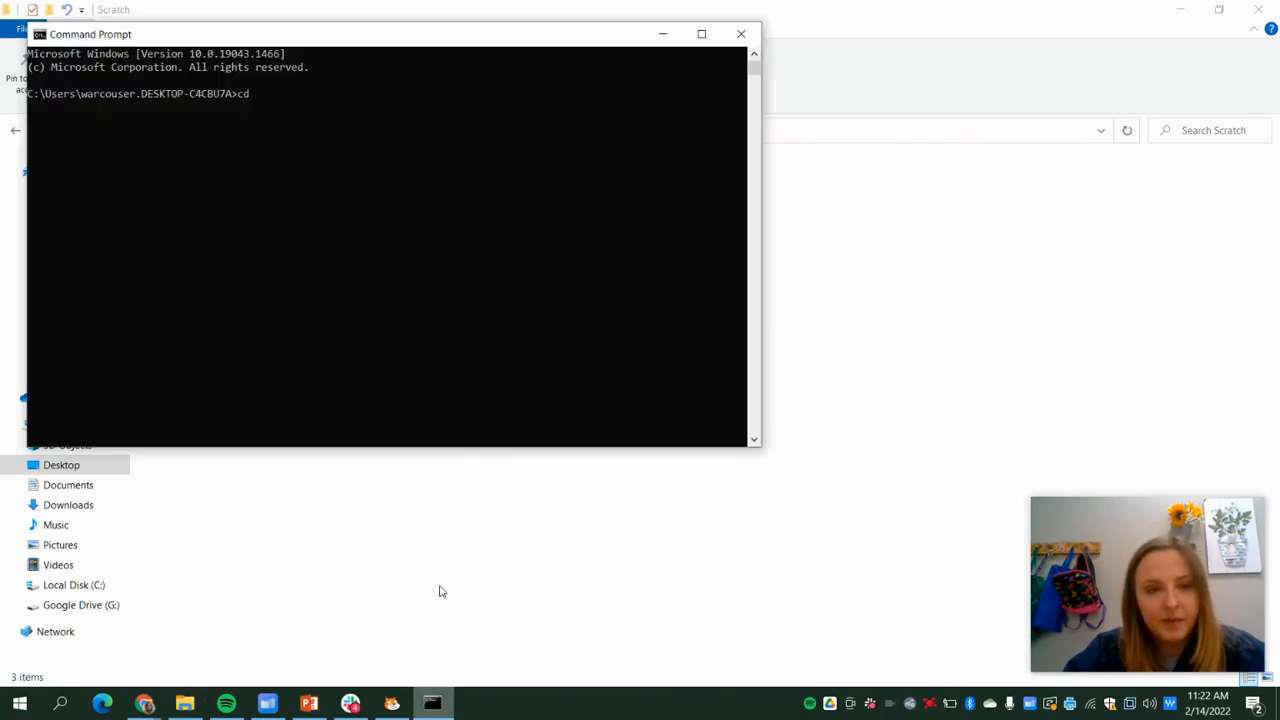
text(C:\Users\warcouser.DESKTOP-C4CBU7A\Desktop\Scratch)
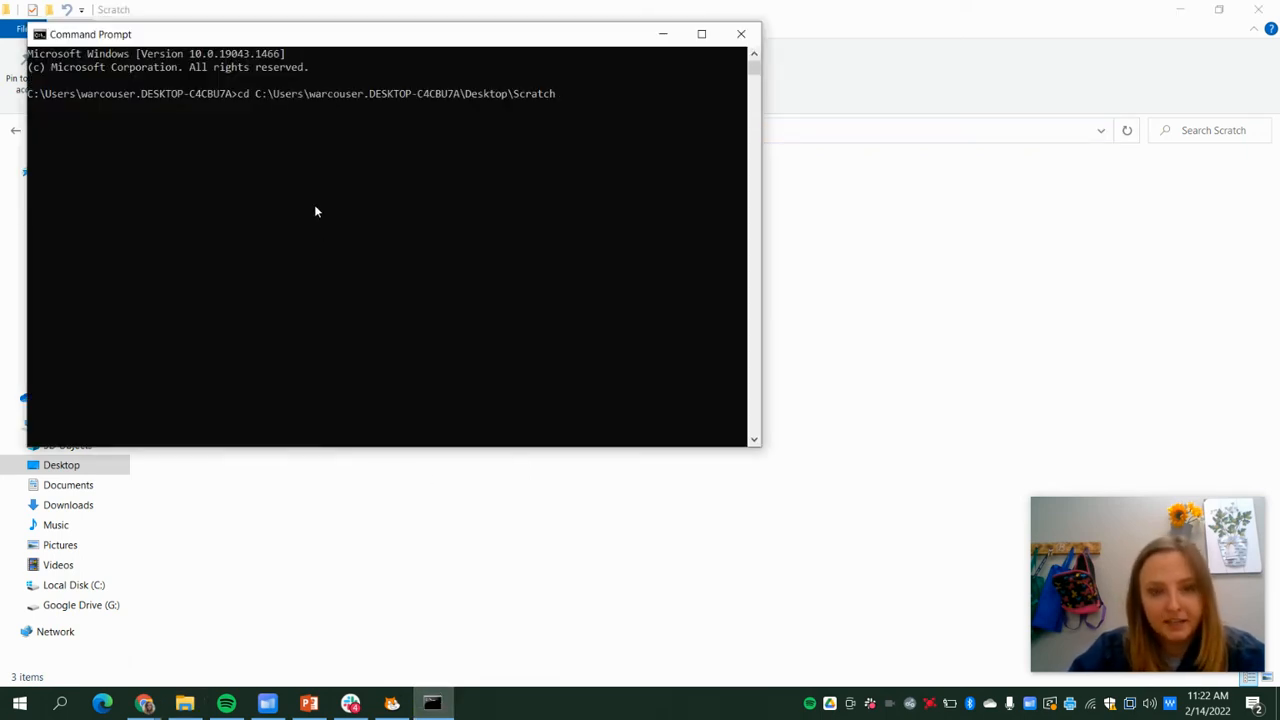
key(Return)
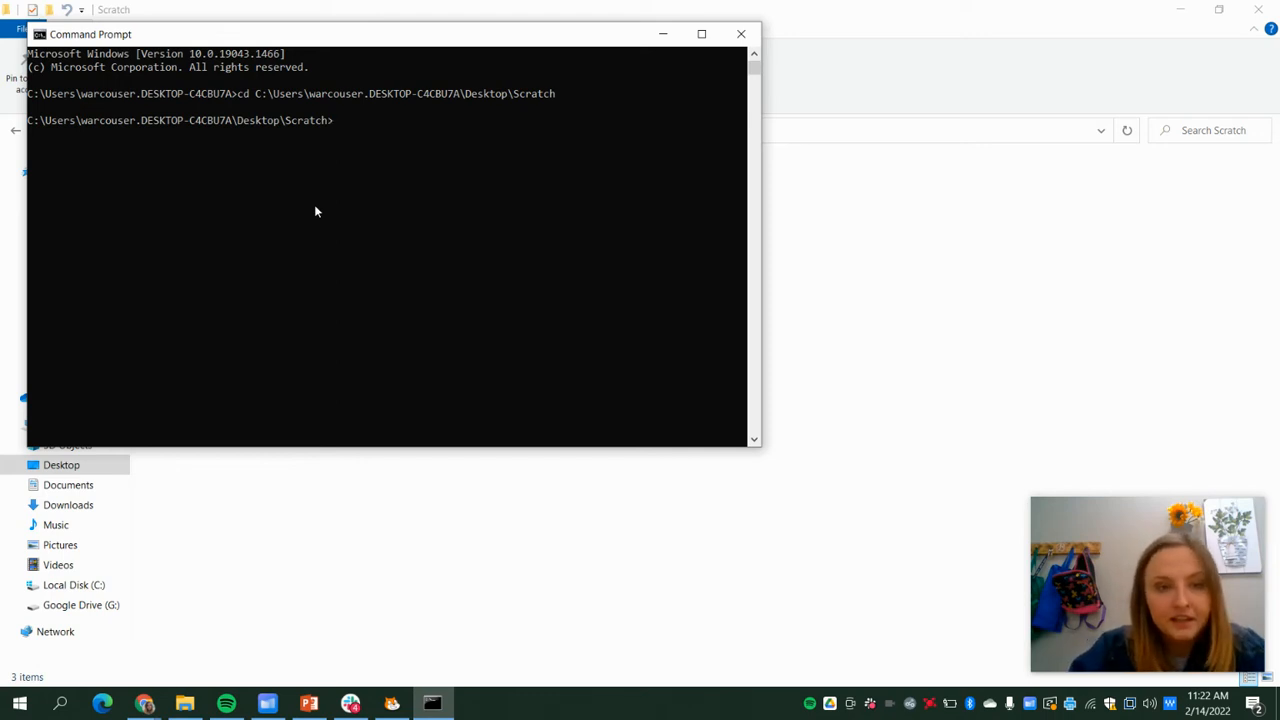
Start the Tello server with 'node tello.js'.
text(node)
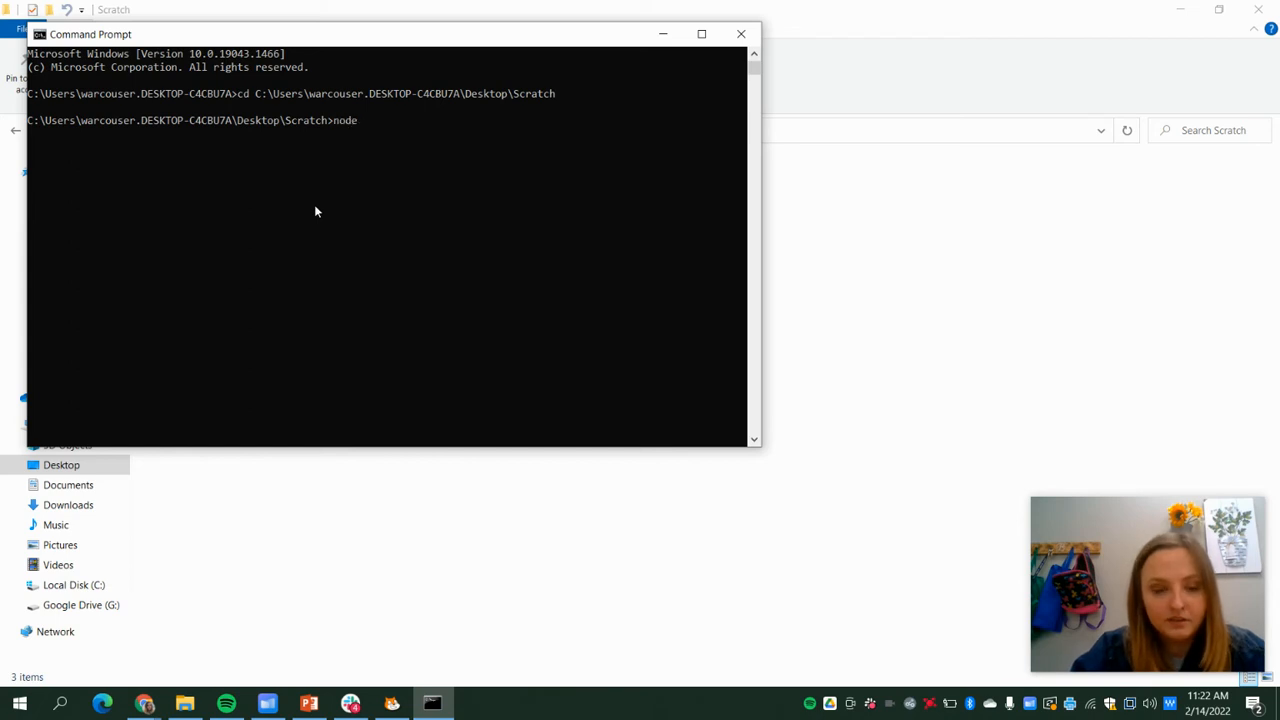
text(tello)
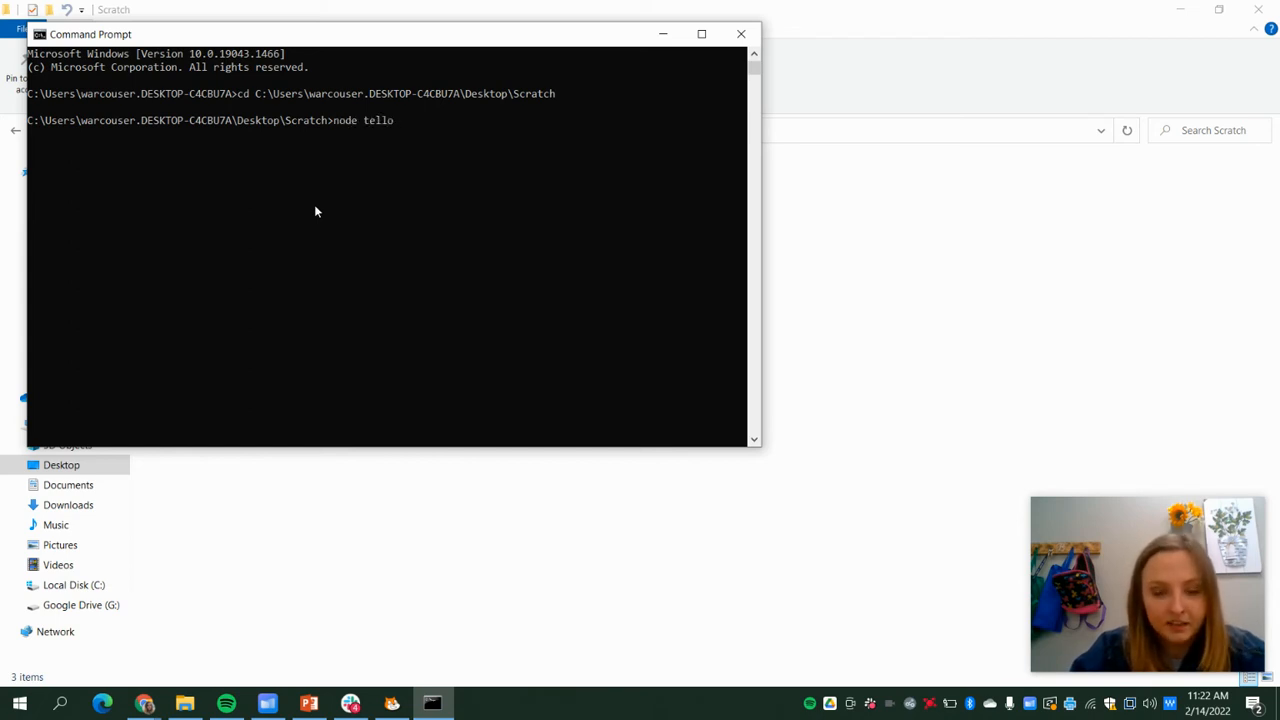
text(.js)
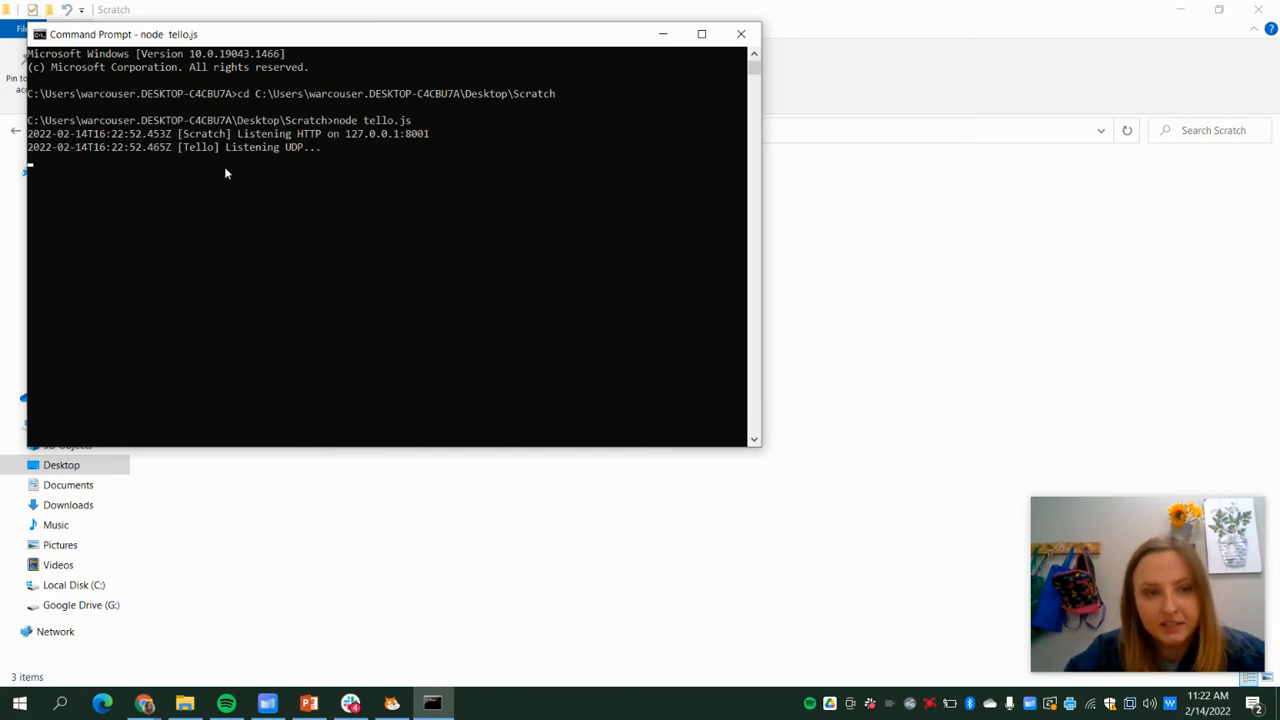
mouse_move(285, 168)
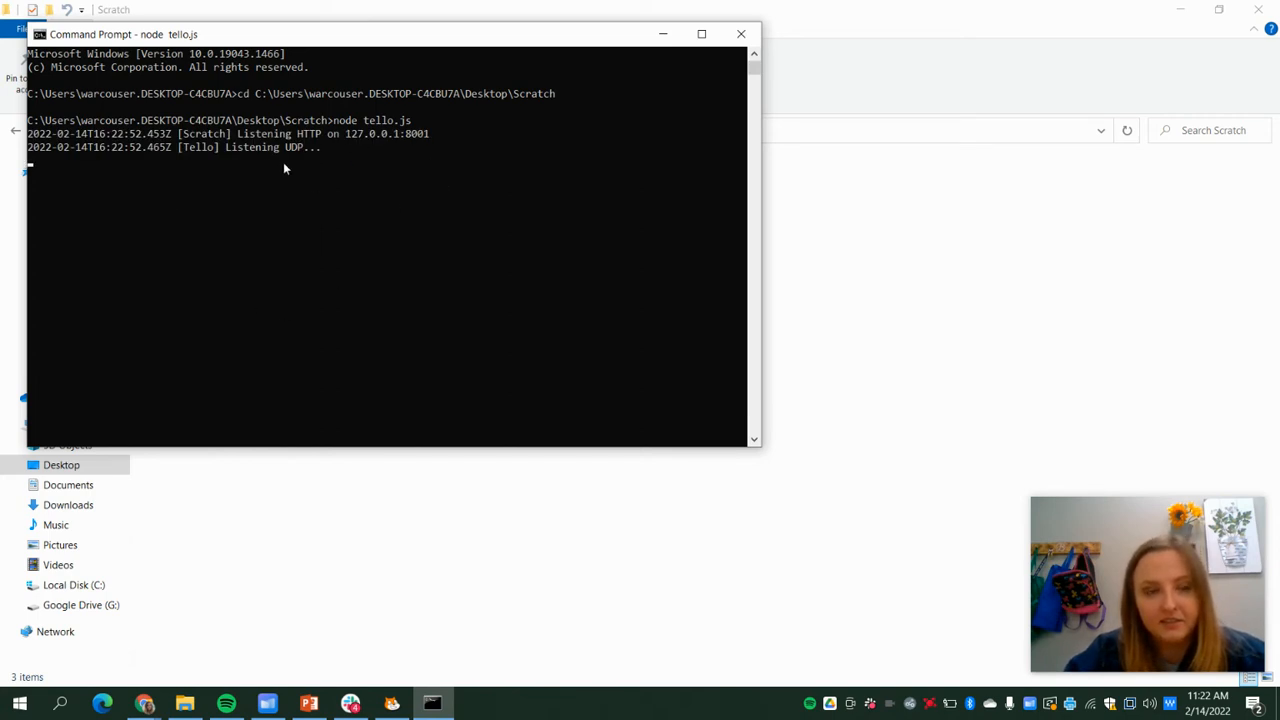
mouse_move(420, 598)
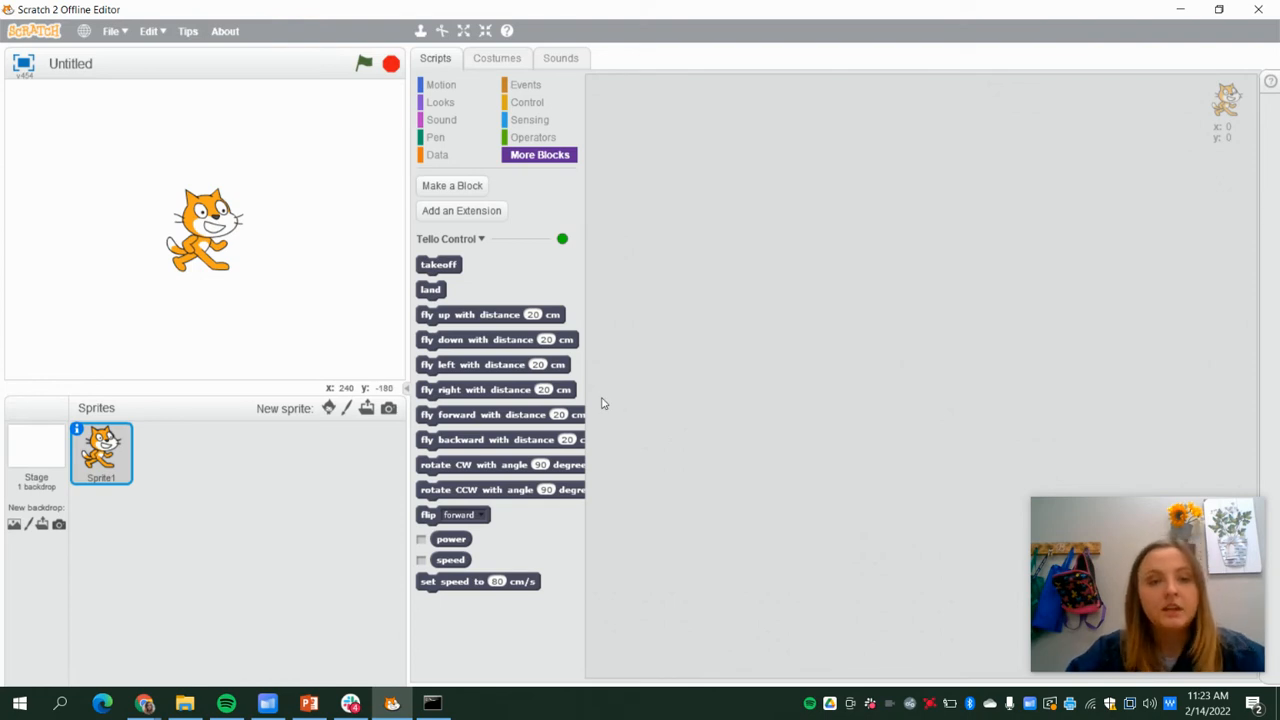
mouse_move(524, 377)
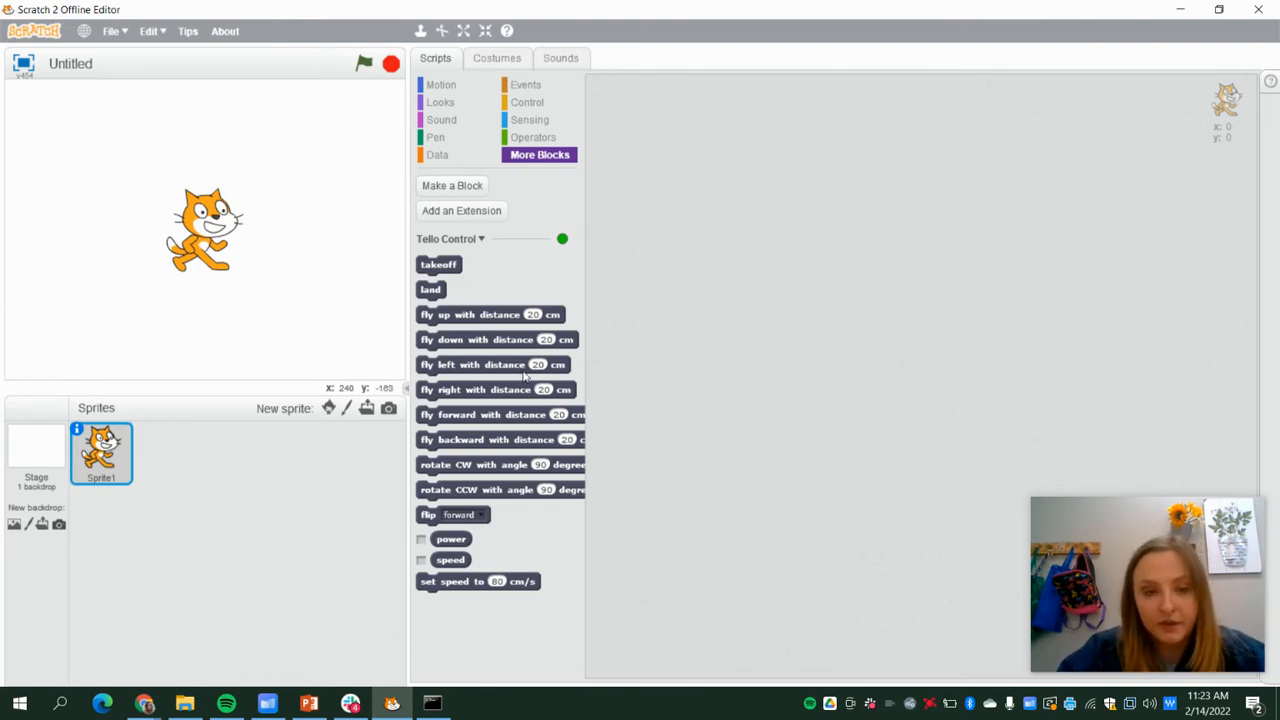
mouse_move(492, 672)
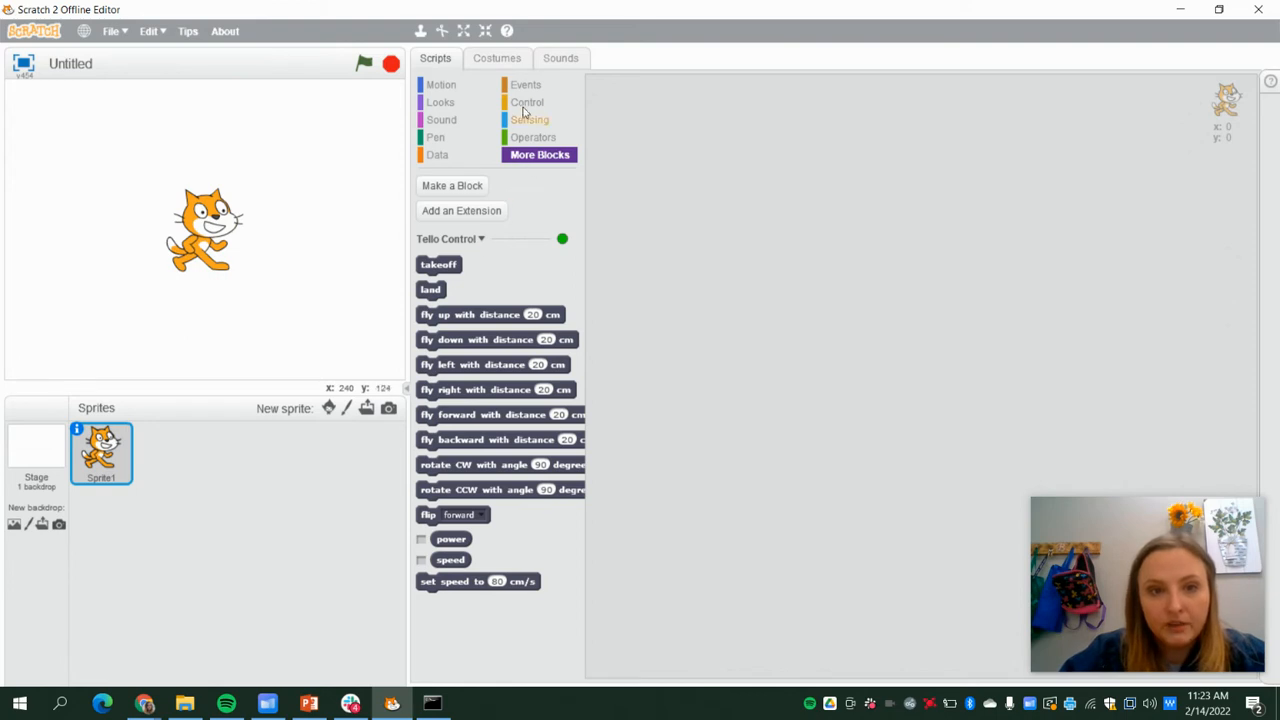
Place a 'when space key pressed' hat and attach the Tello takeoff block under it.
click(525, 84)
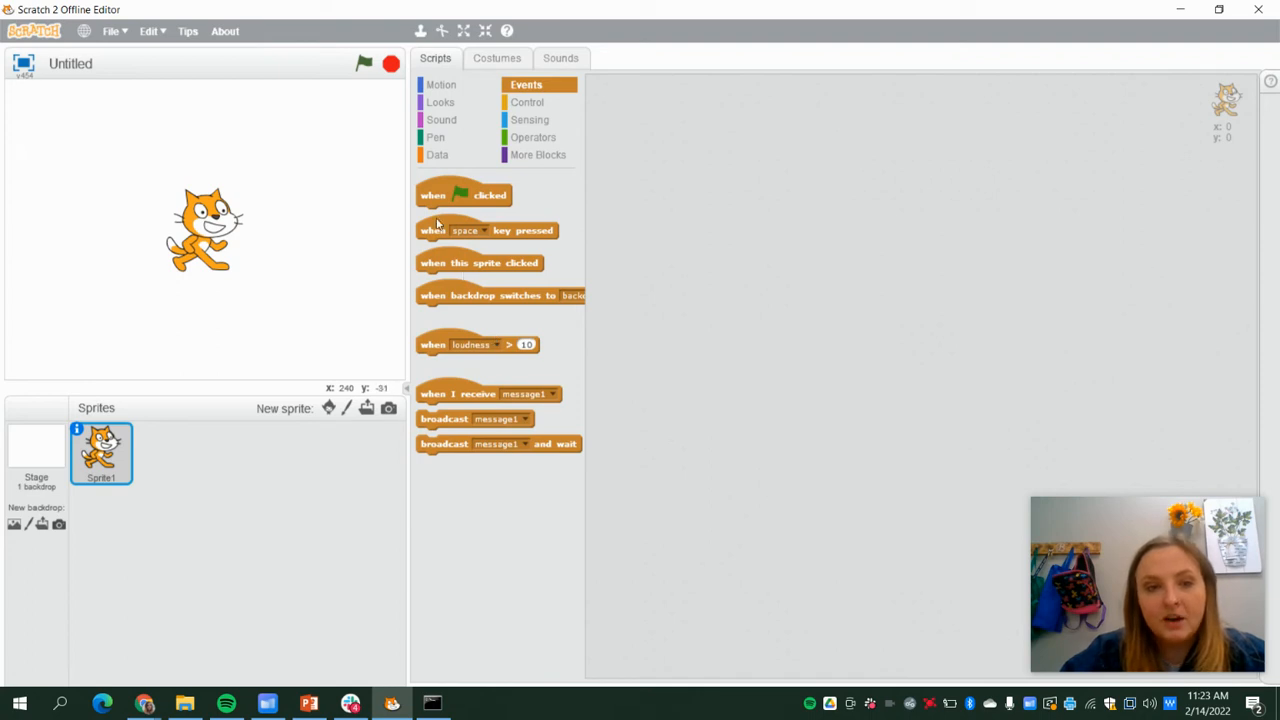
drag(487, 230, 640, 142)
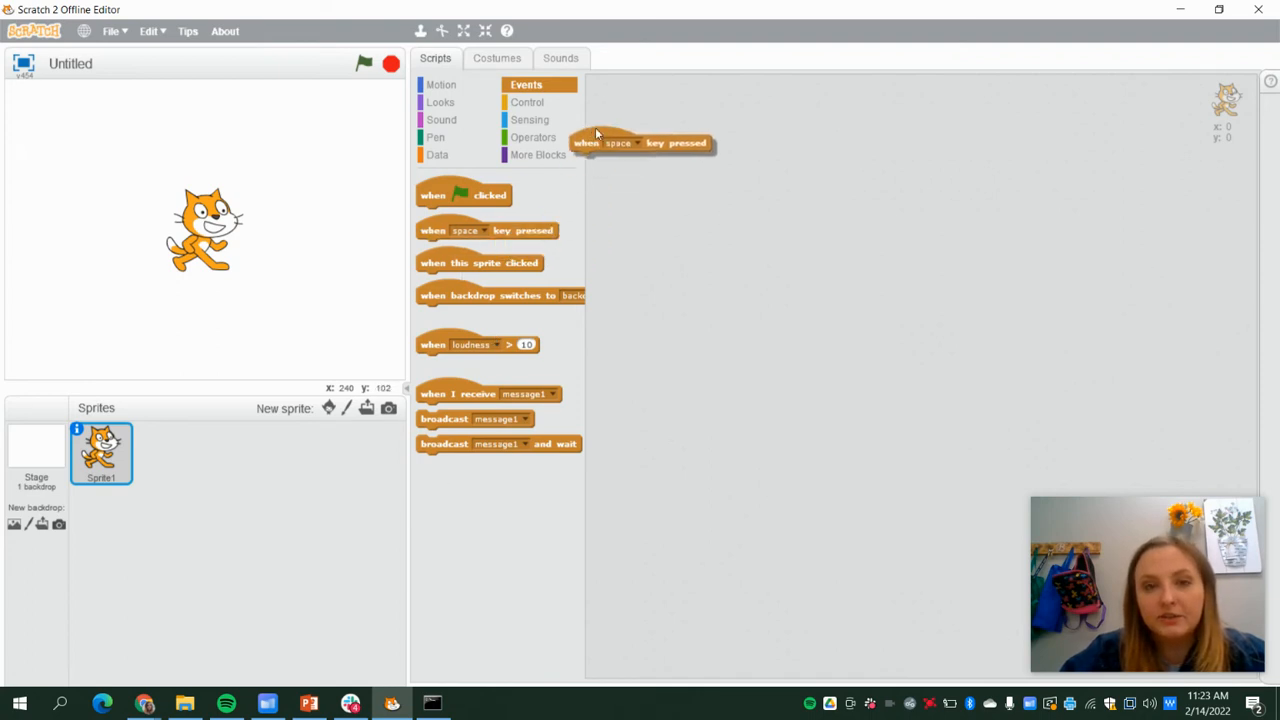
drag(640, 142, 690, 110)
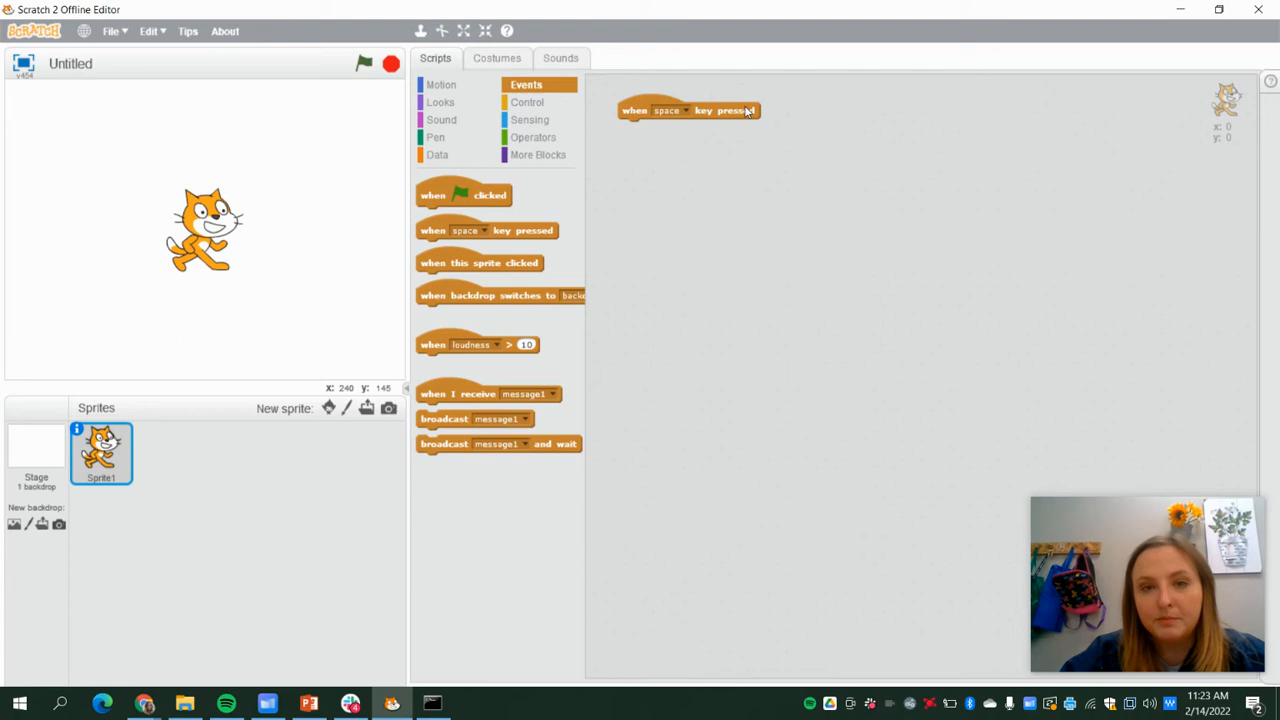
click(538, 154)
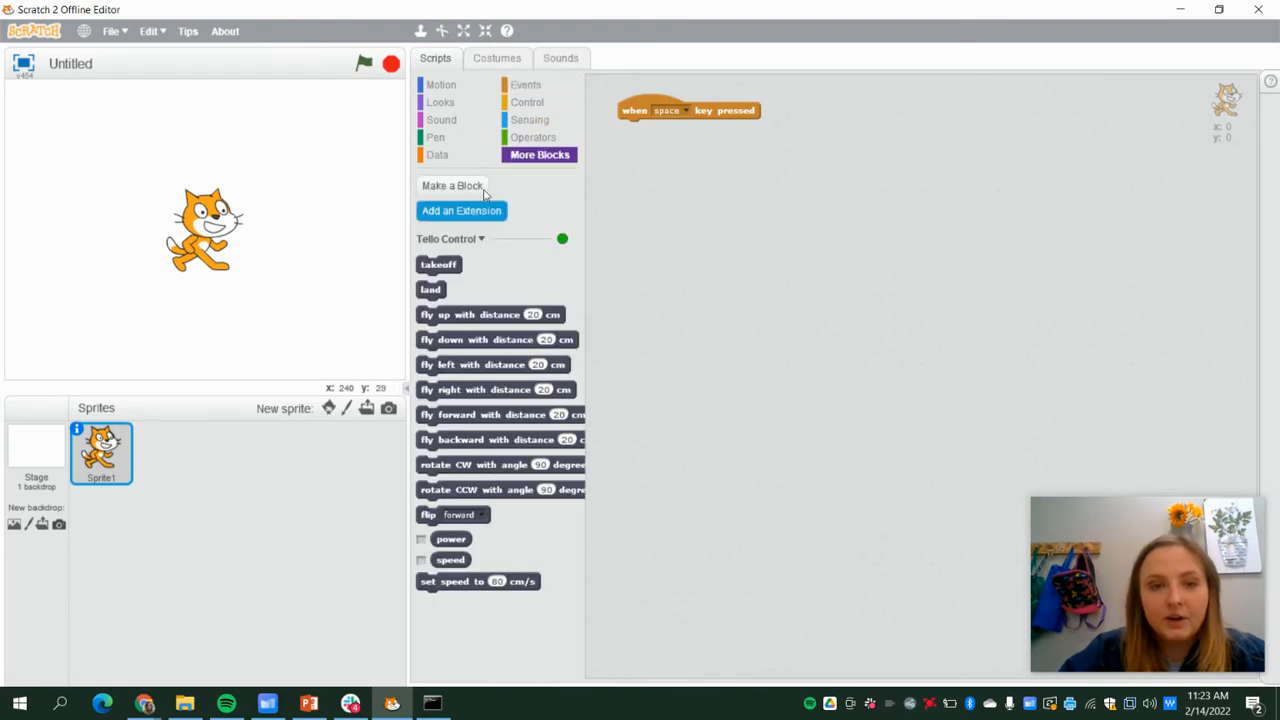
drag(438, 264, 608, 207)
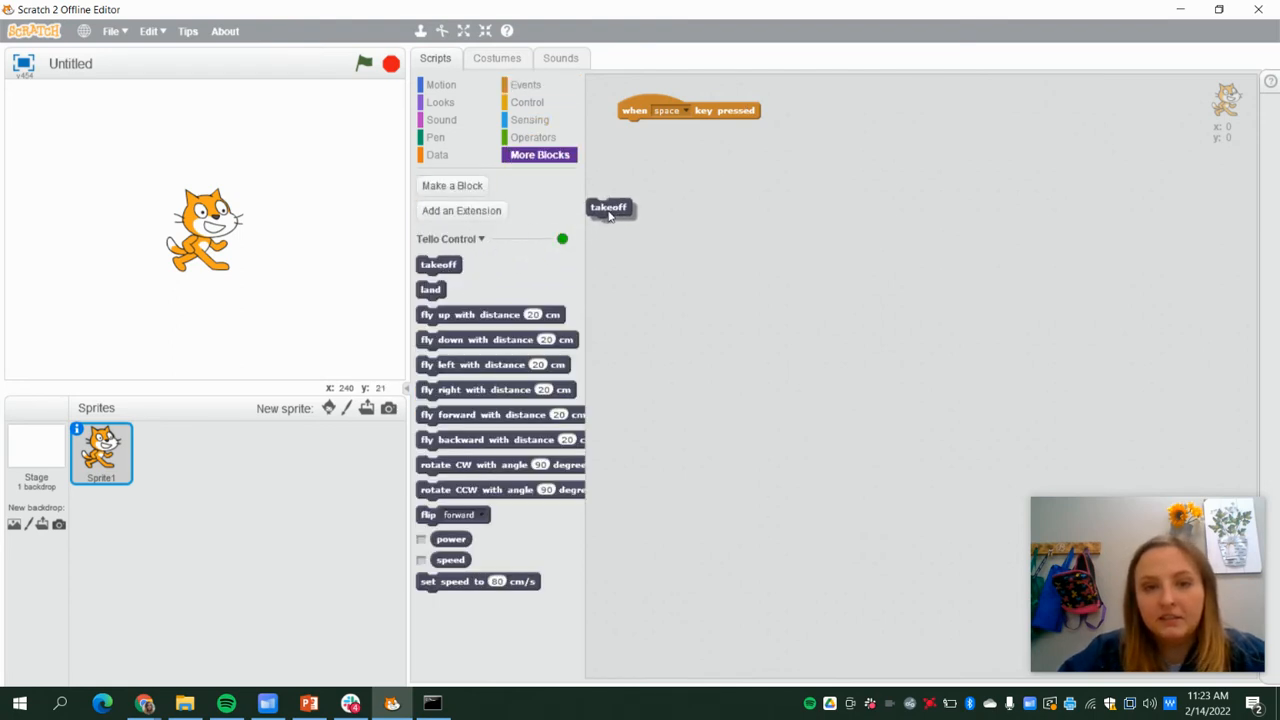
drag(608, 207, 640, 128)
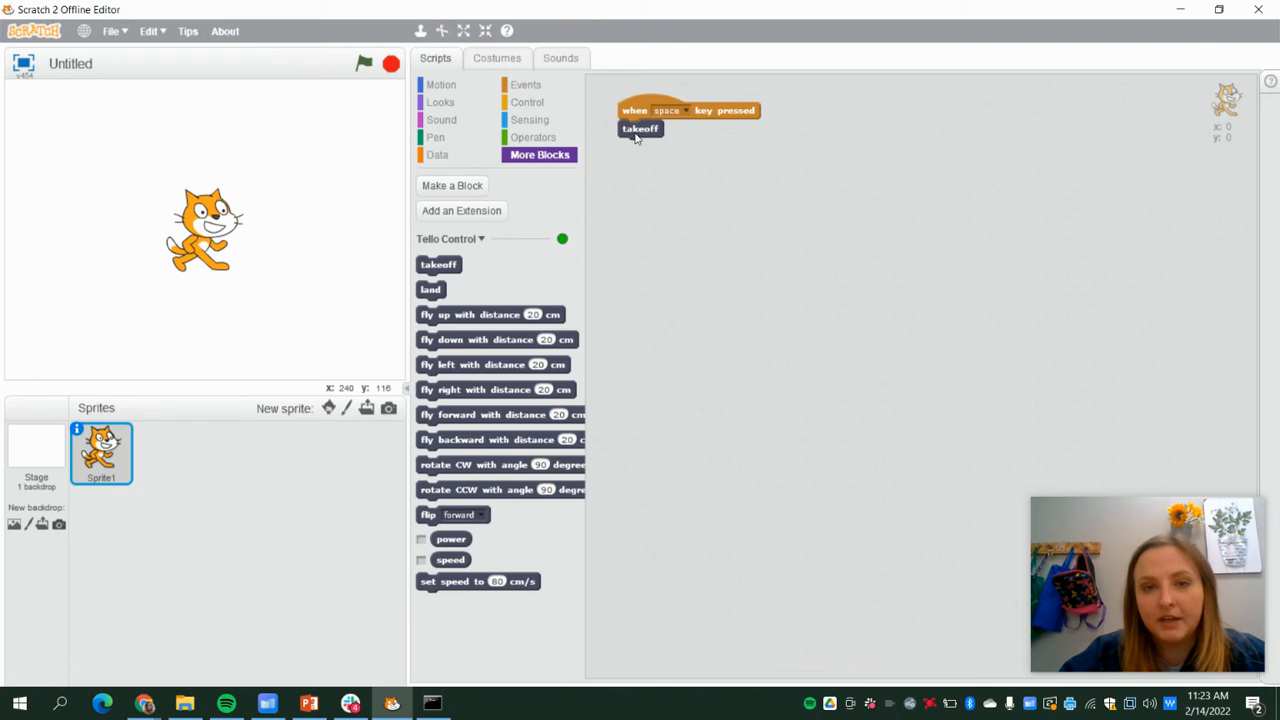
mouse_move(725, 295)
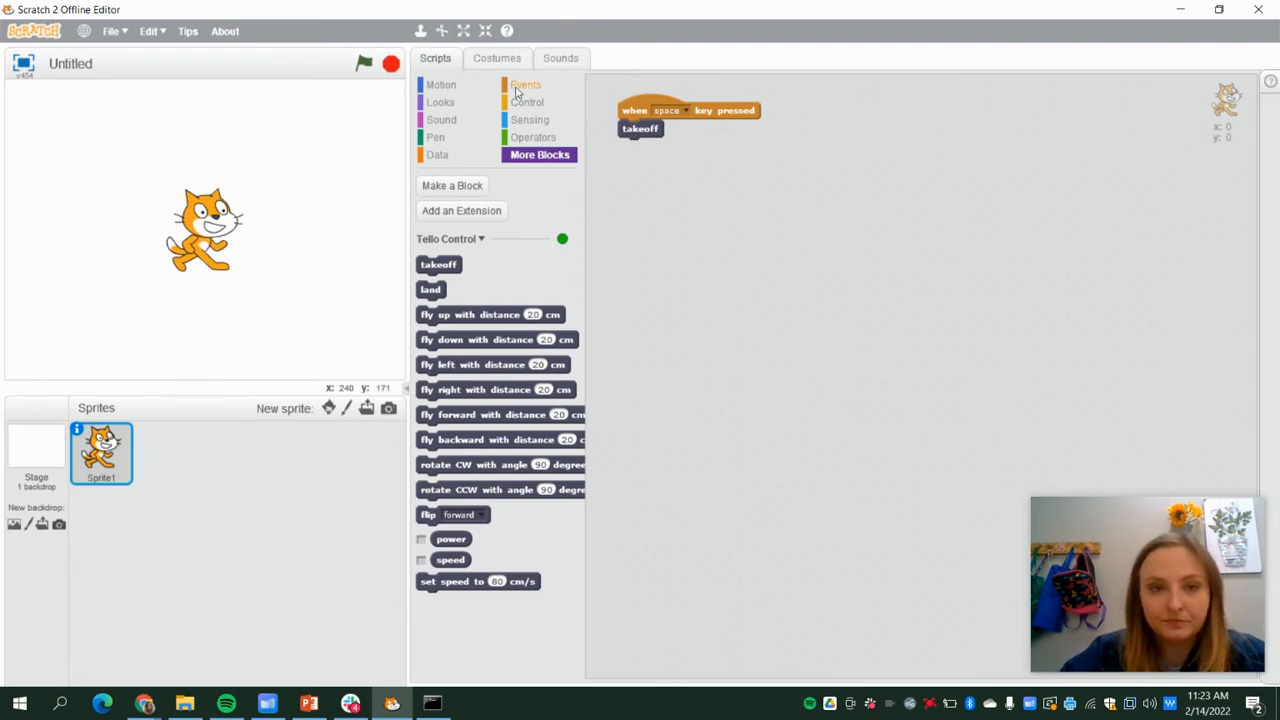
Set a second key-pressed hat to up arrow and attach the fly-forward block beneath it.
click(526, 84)
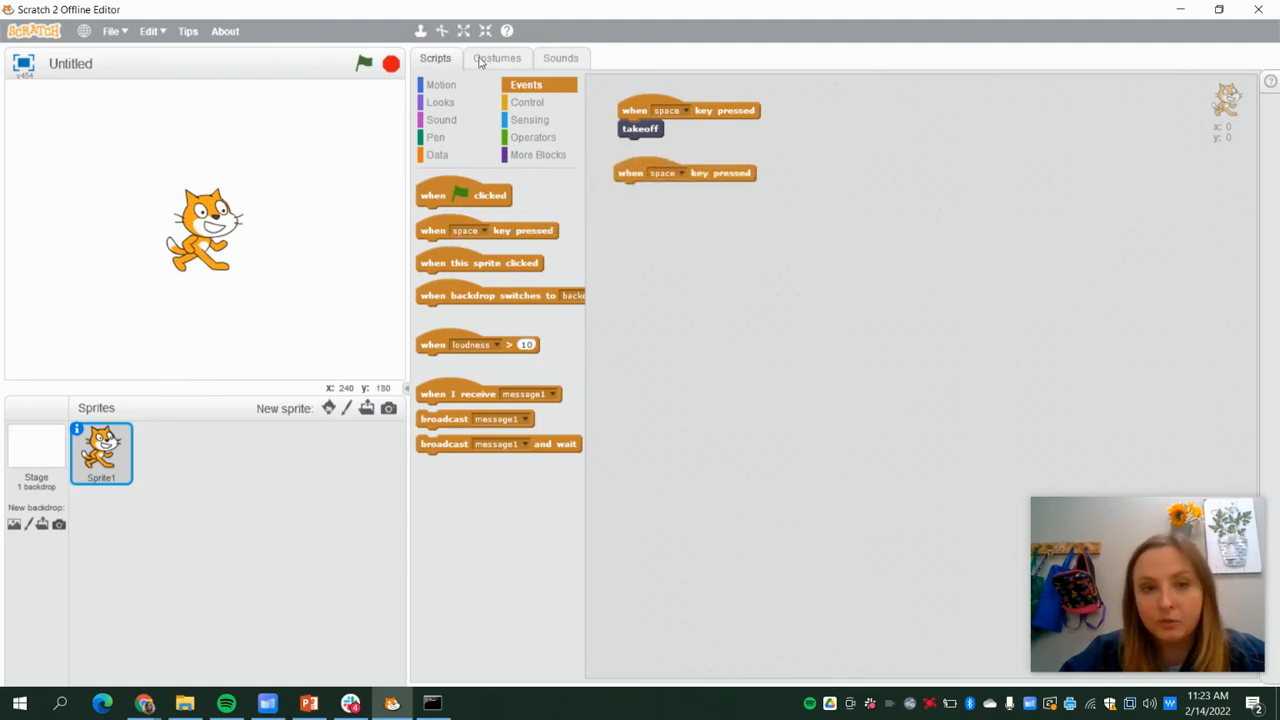
click(538, 154)
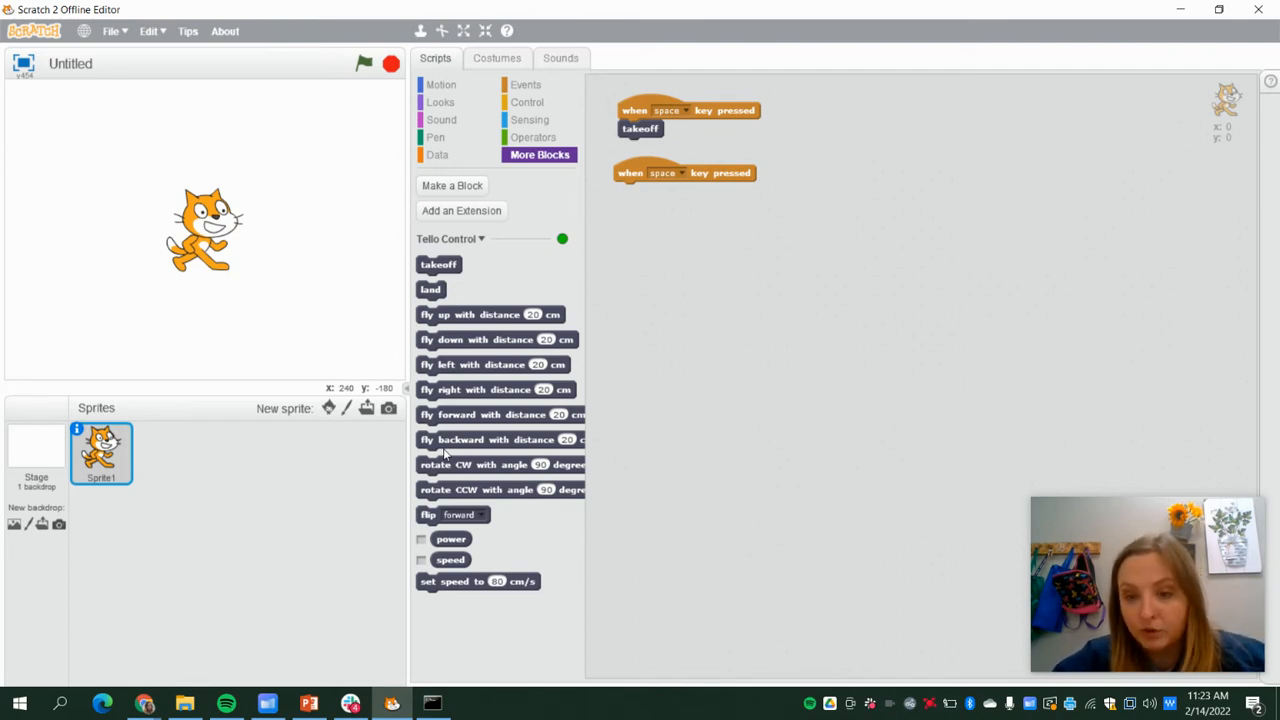
mouse_move(600, 237)
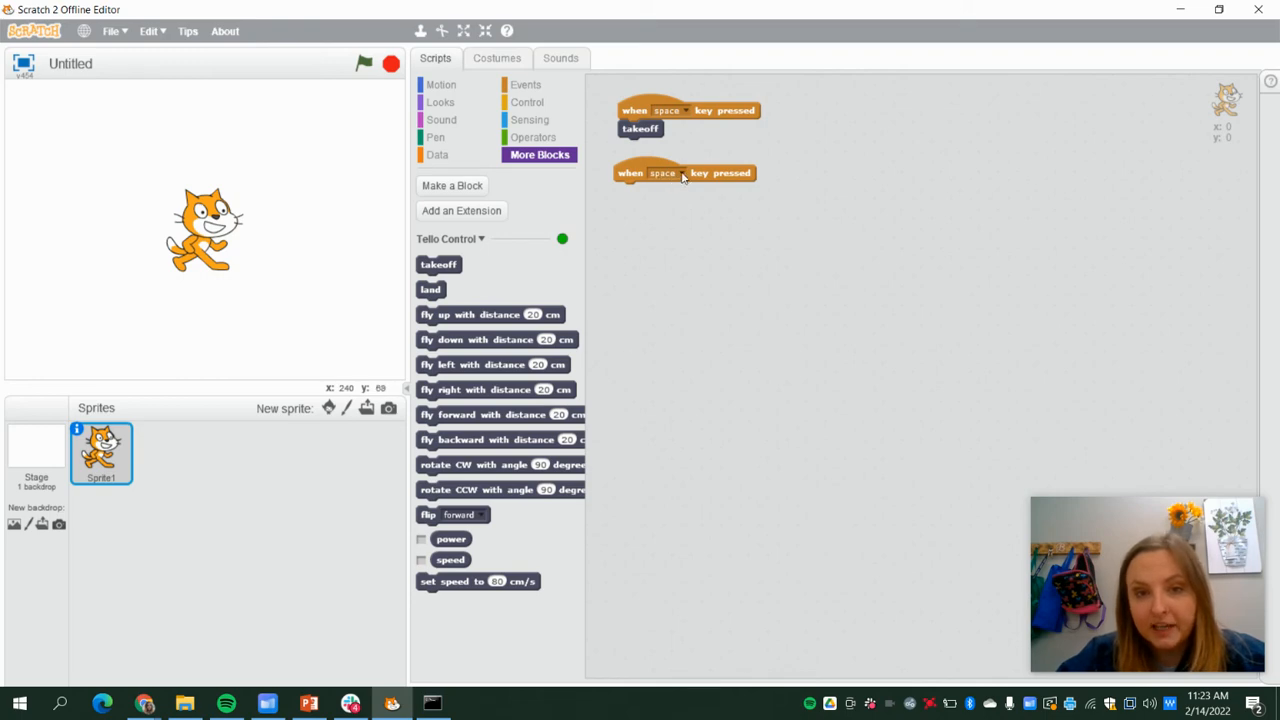
click(664, 172)
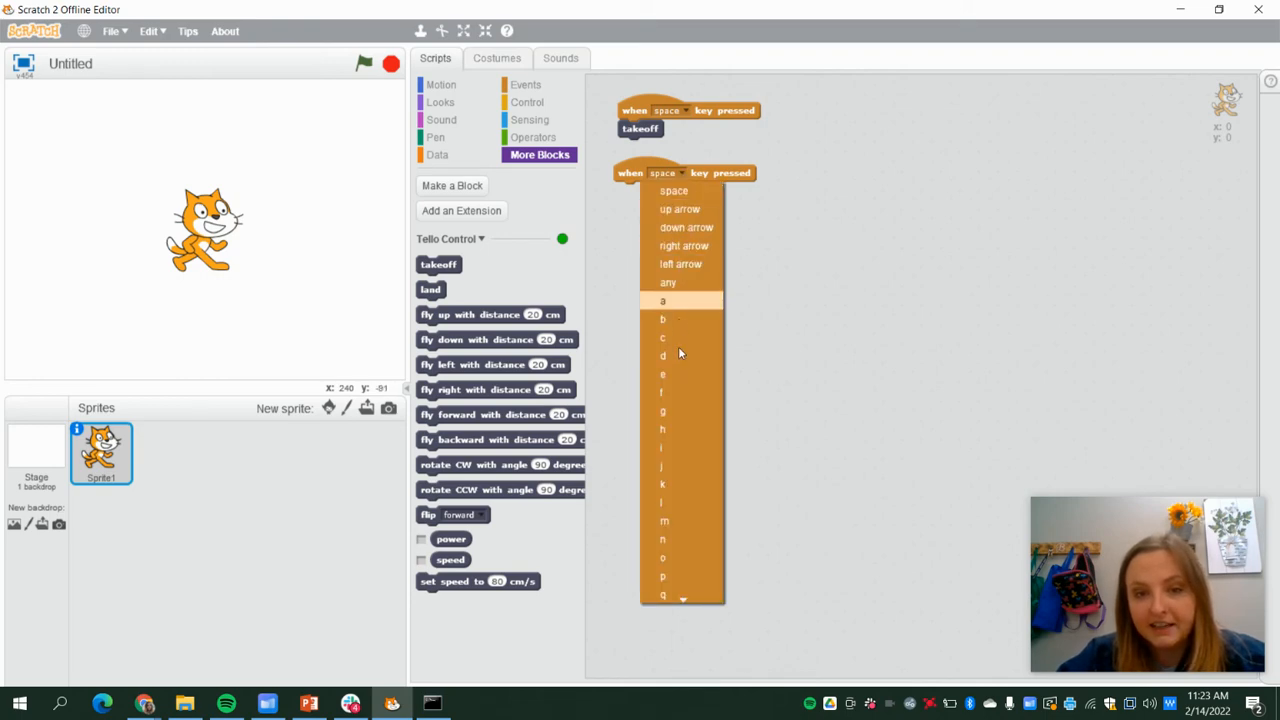
mouse_move(663, 484)
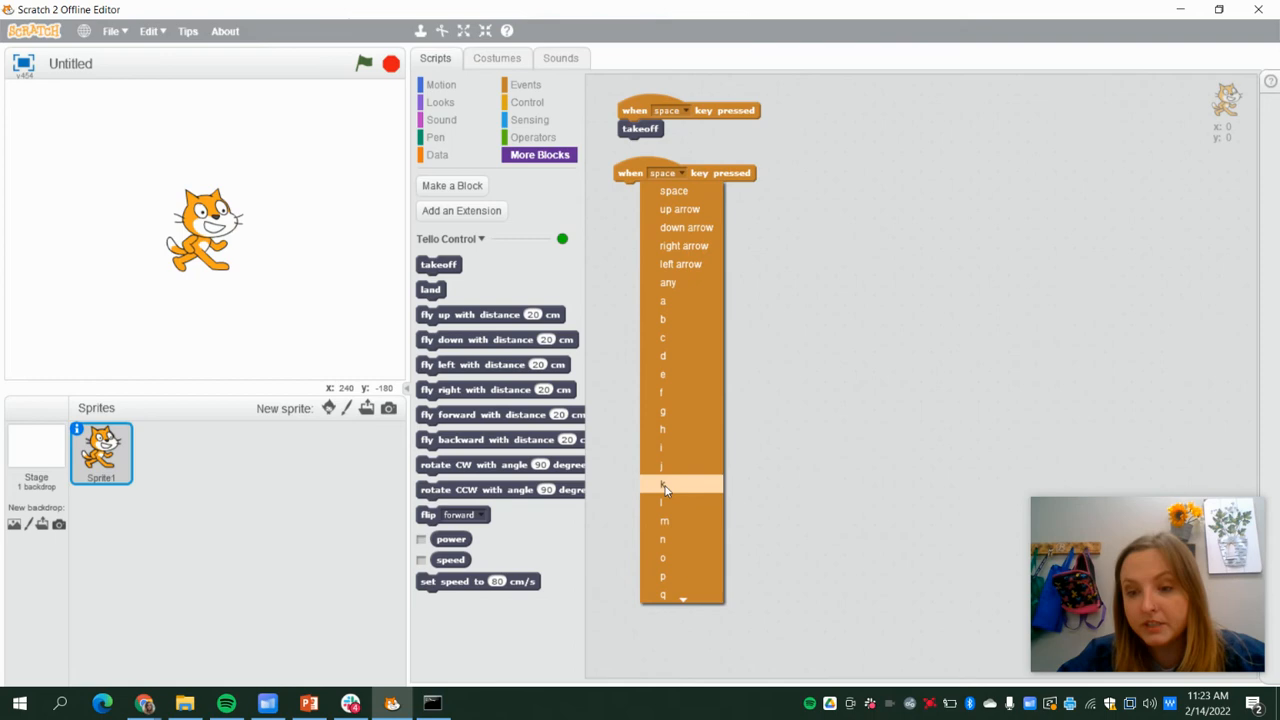
mouse_move(680, 209)
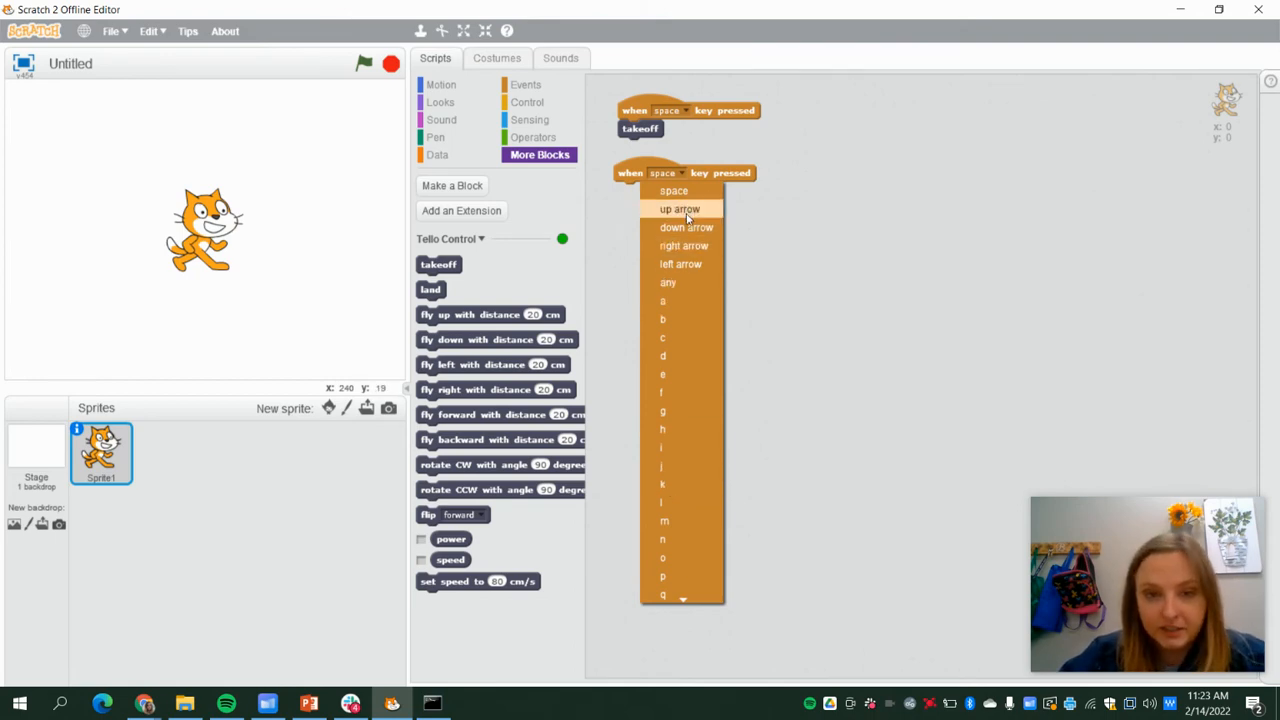
click(680, 208)
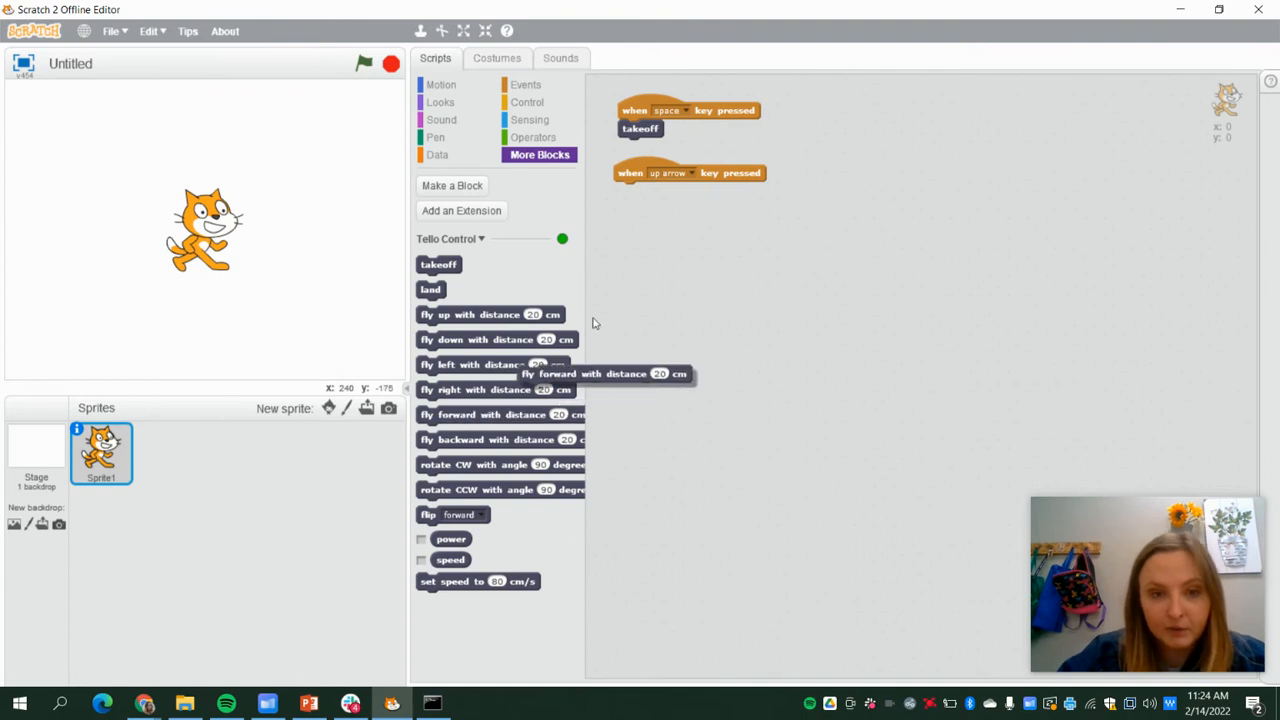
drag(555, 373, 700, 191)
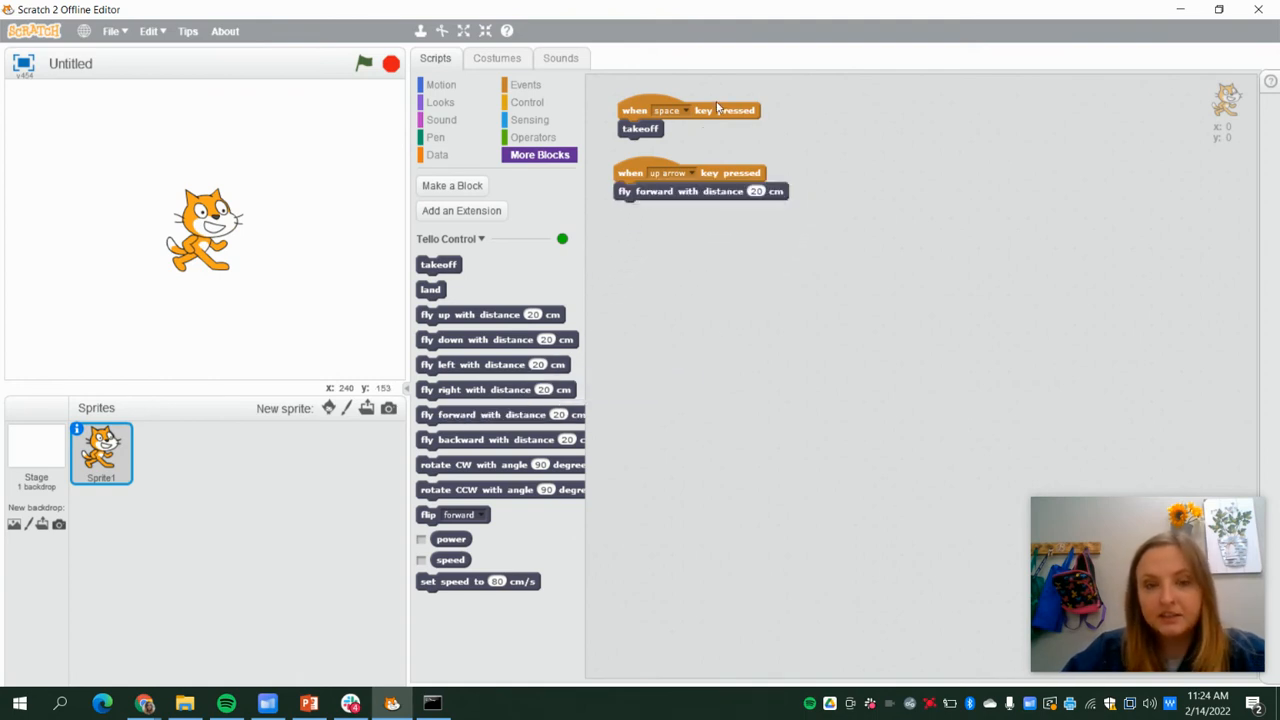
mouse_move(756, 198)
text(100)
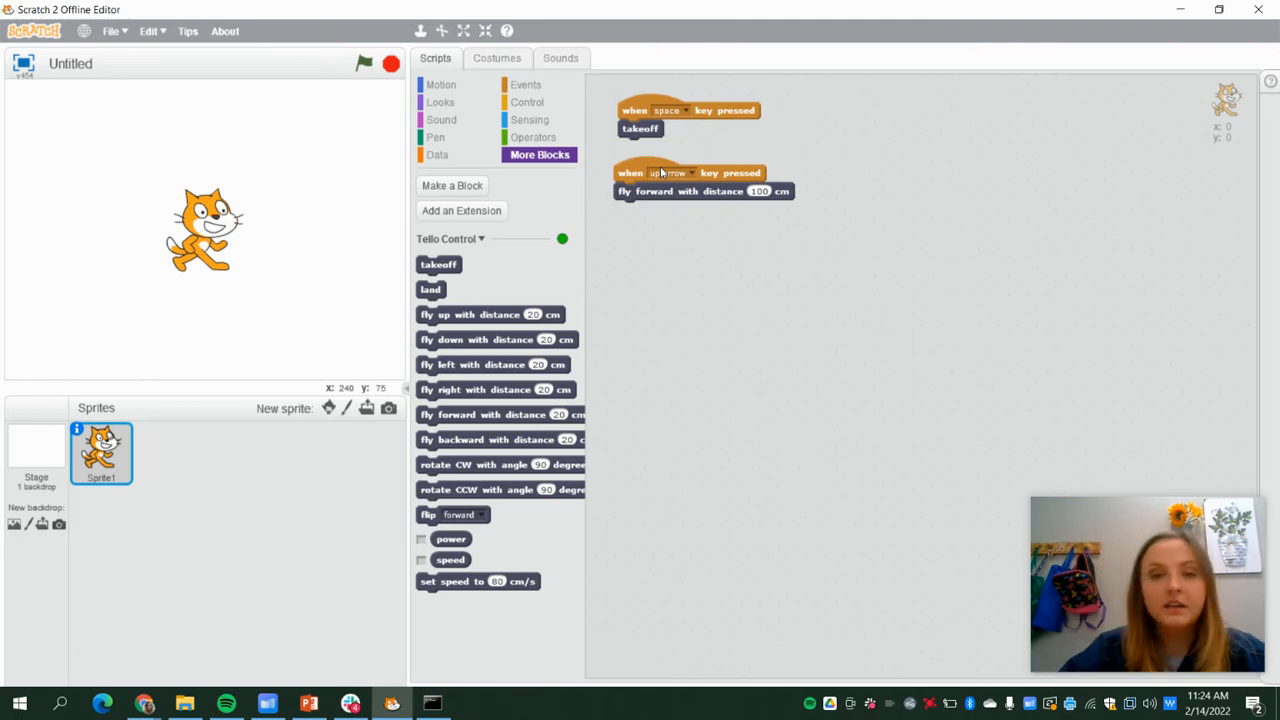
mouse_move(665, 296)
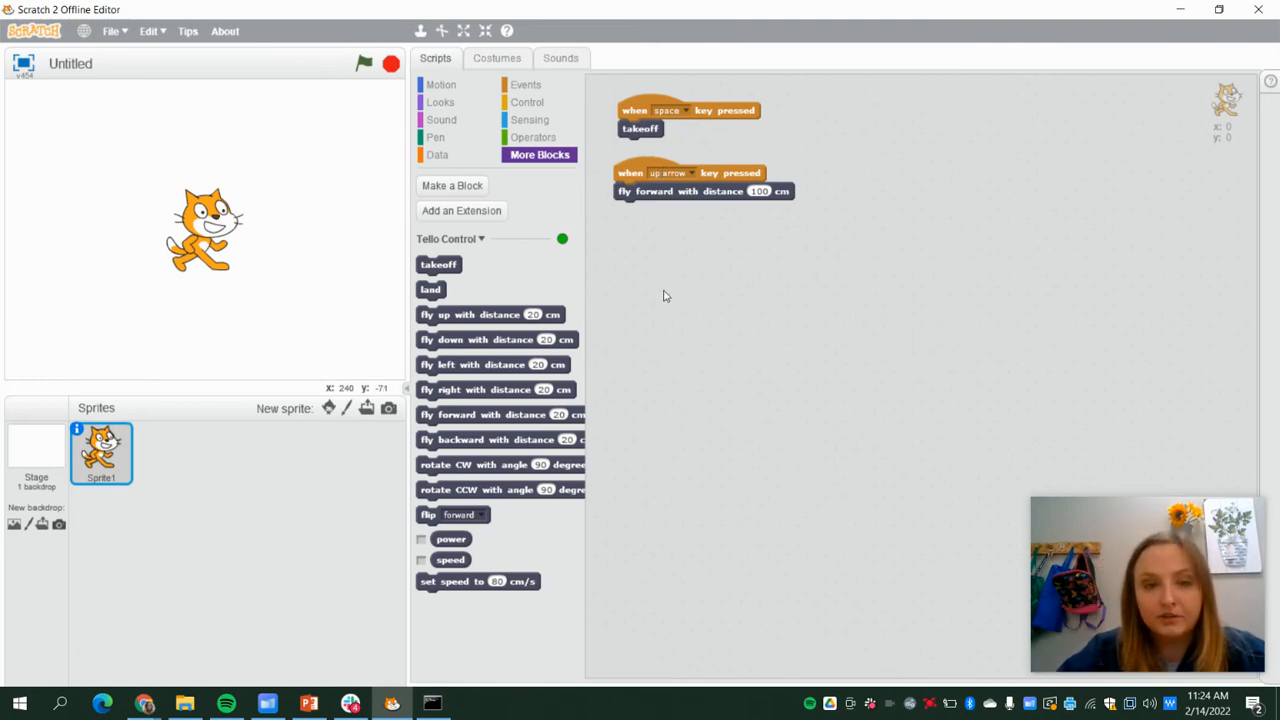
mouse_move(455, 317)
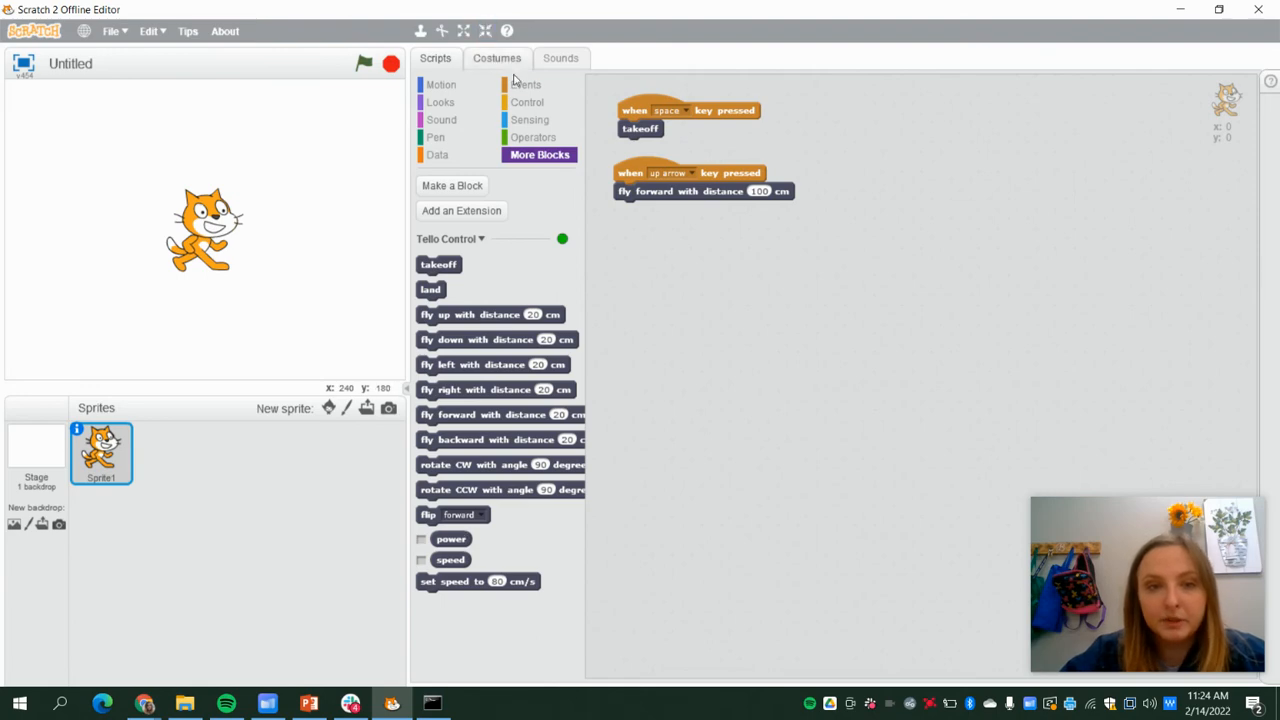
Place a 'when green flag clicked' hat with a takeoff block attached.
click(526, 84)
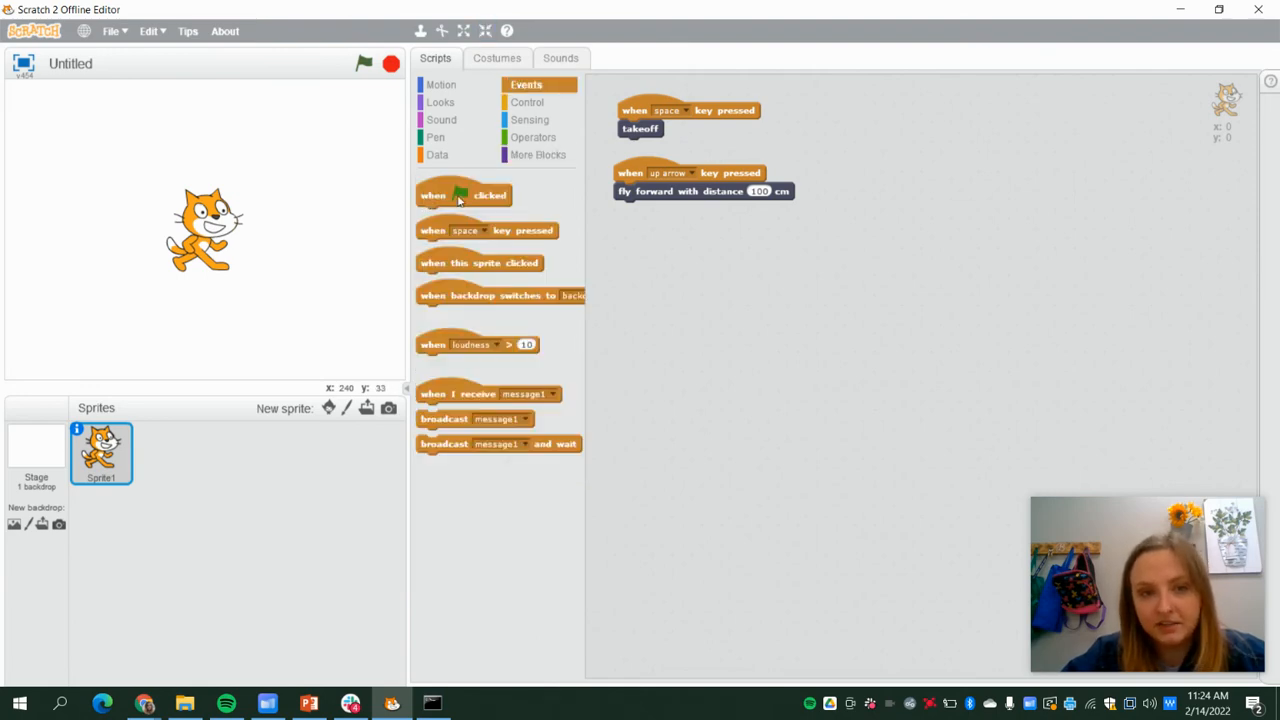
drag(463, 195, 925, 125)
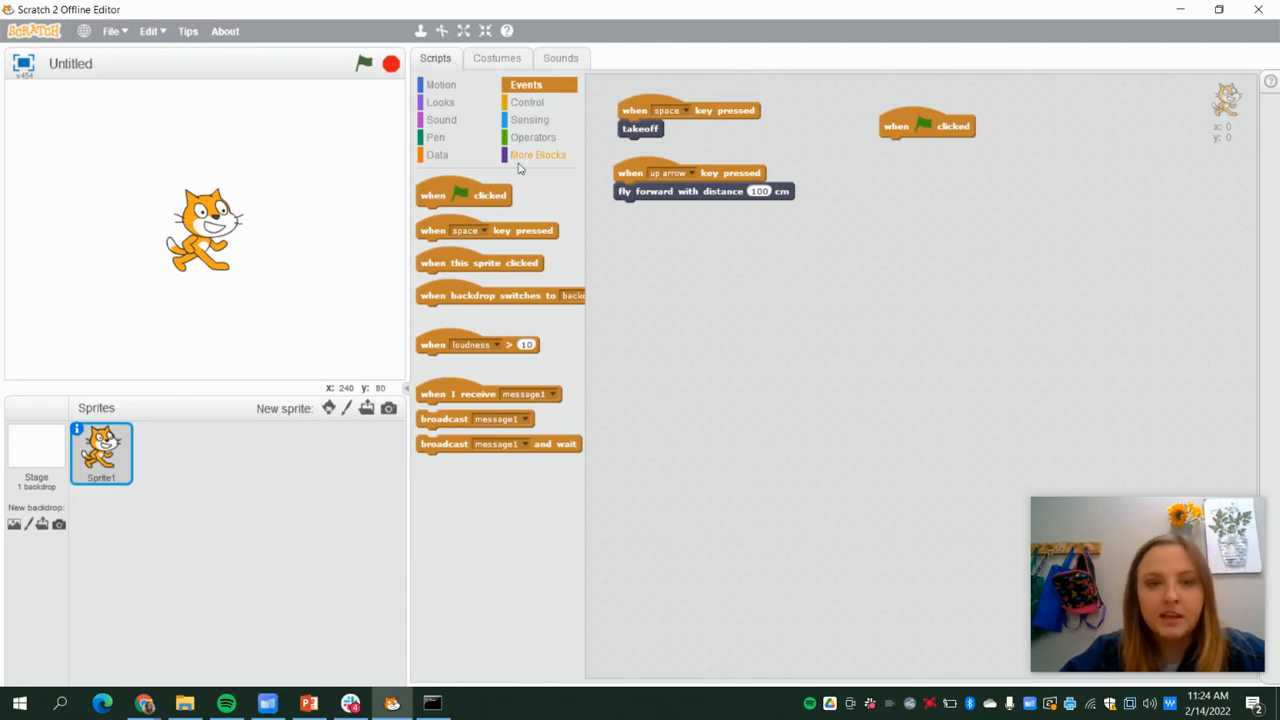
click(538, 155)
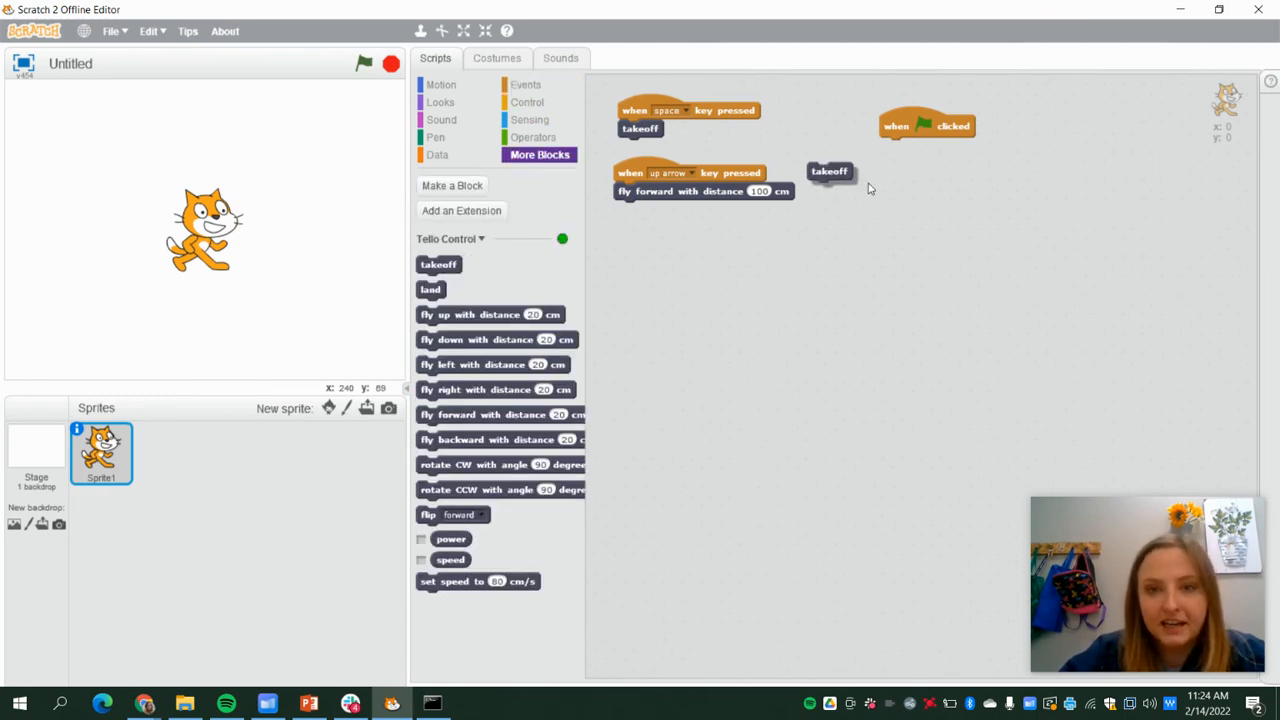
drag(829, 171, 902, 147)
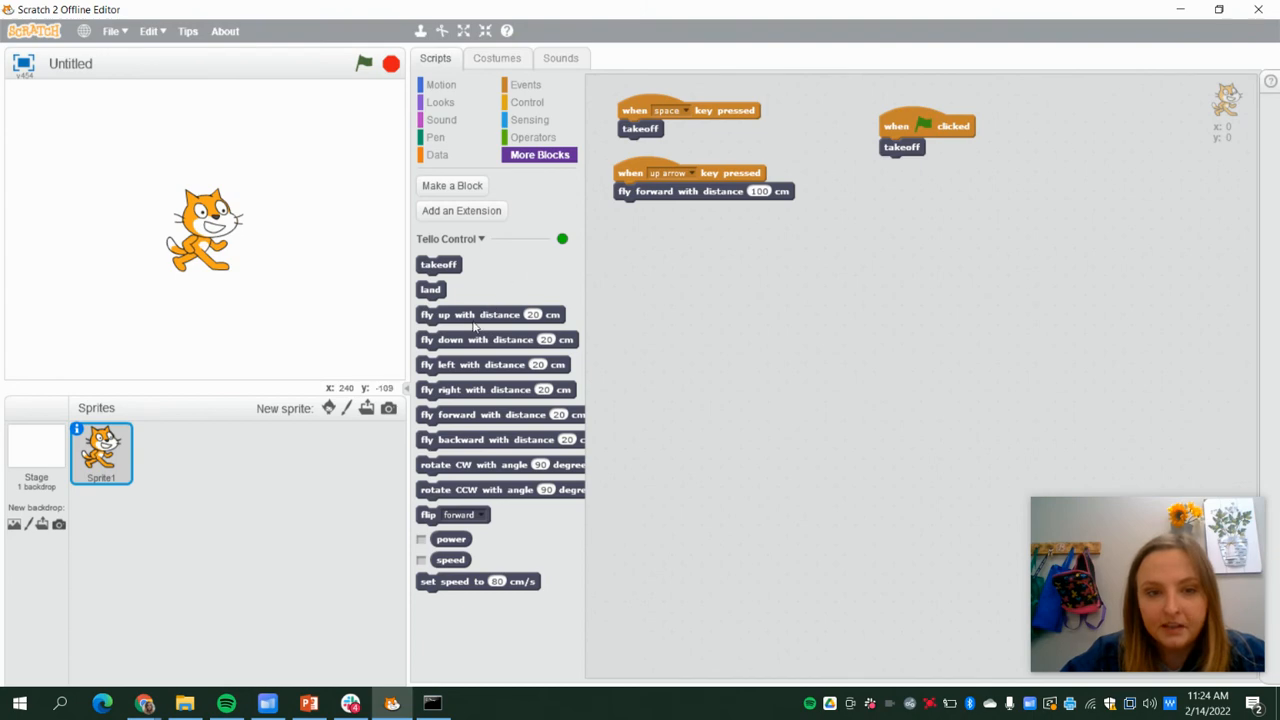
Stack fly up, left, and backward 20 cm, forward flip, fly down, and land.
drag(490, 314, 953, 165)
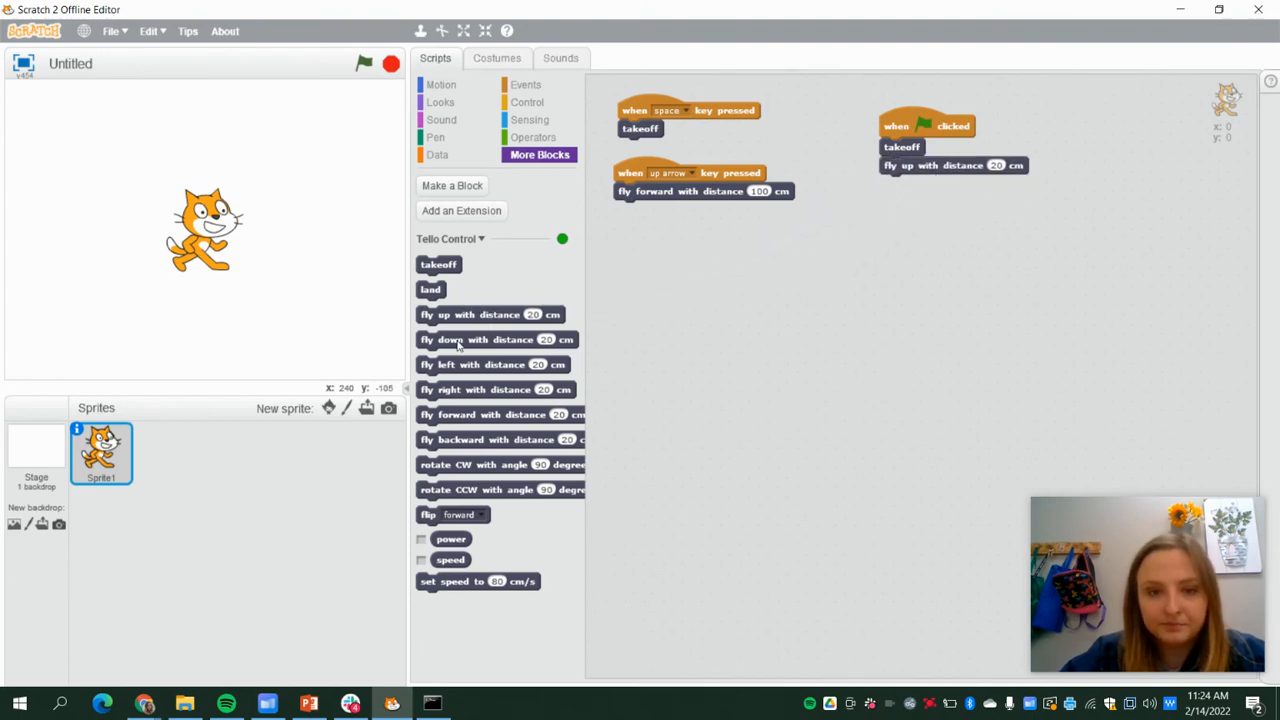
drag(493, 364, 953, 189)
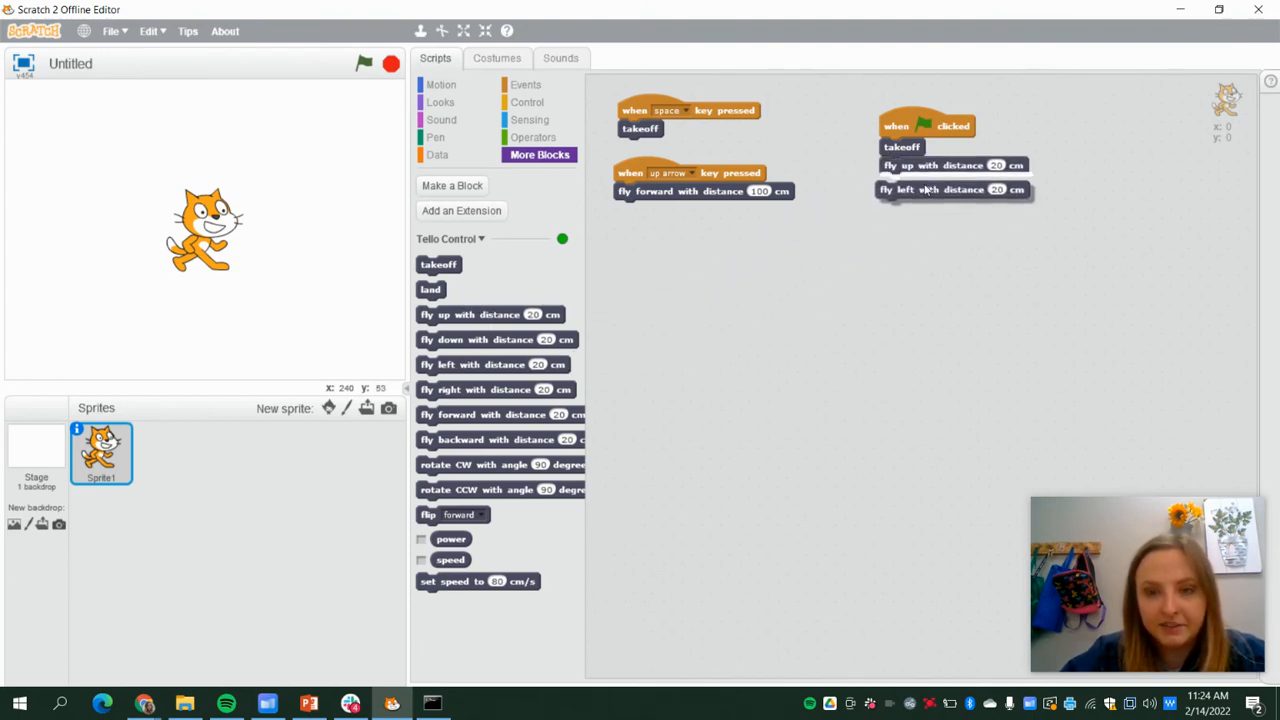
drag(460, 439, 960, 201)
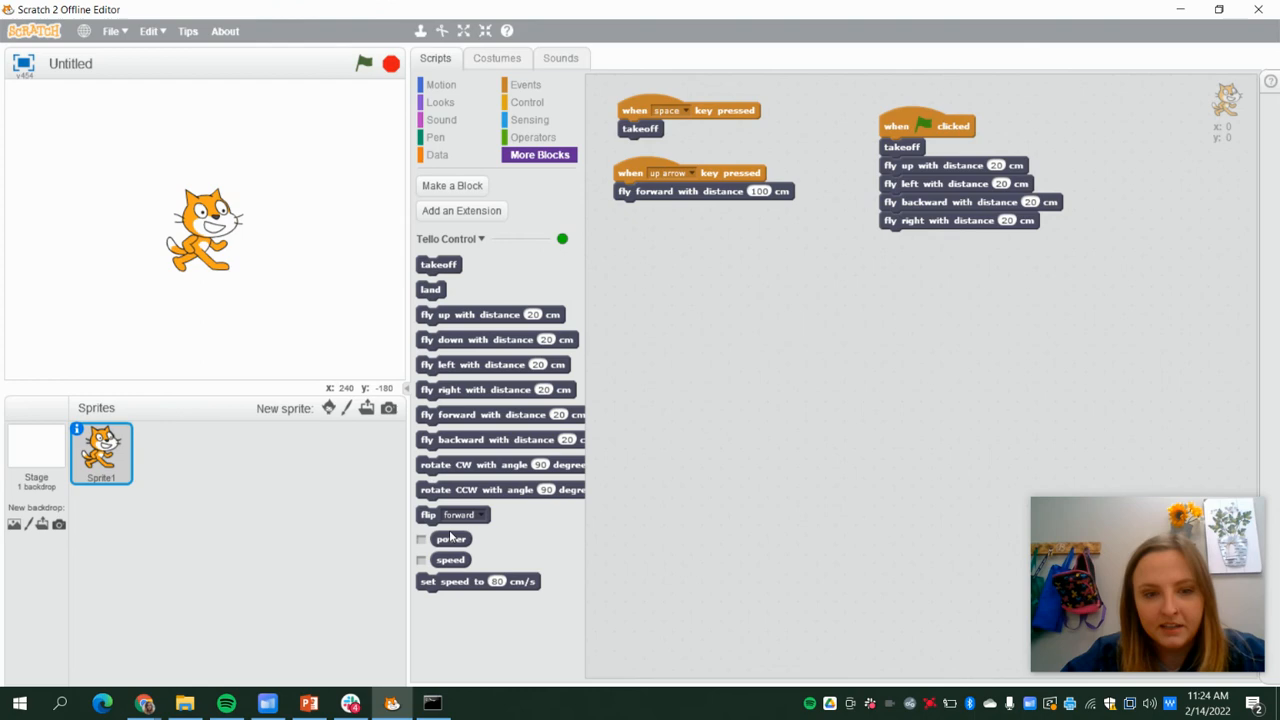
drag(452, 514, 915, 237)
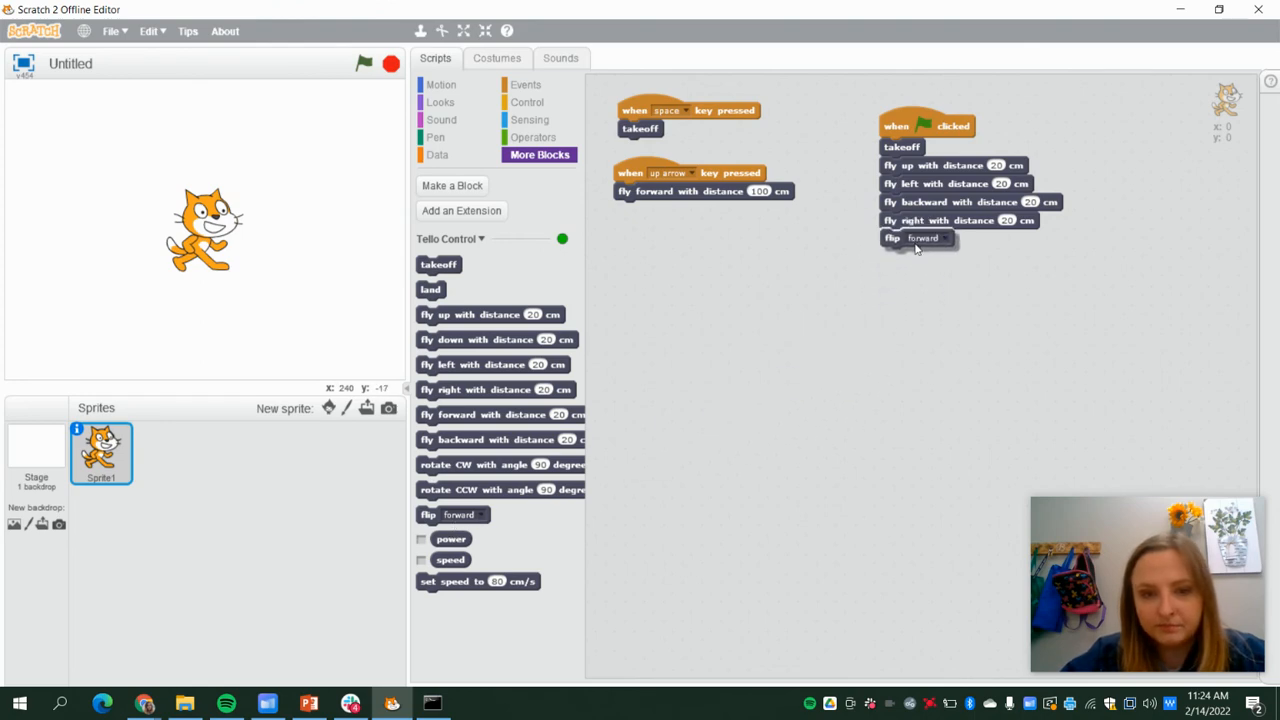
drag(495, 339, 960, 257)
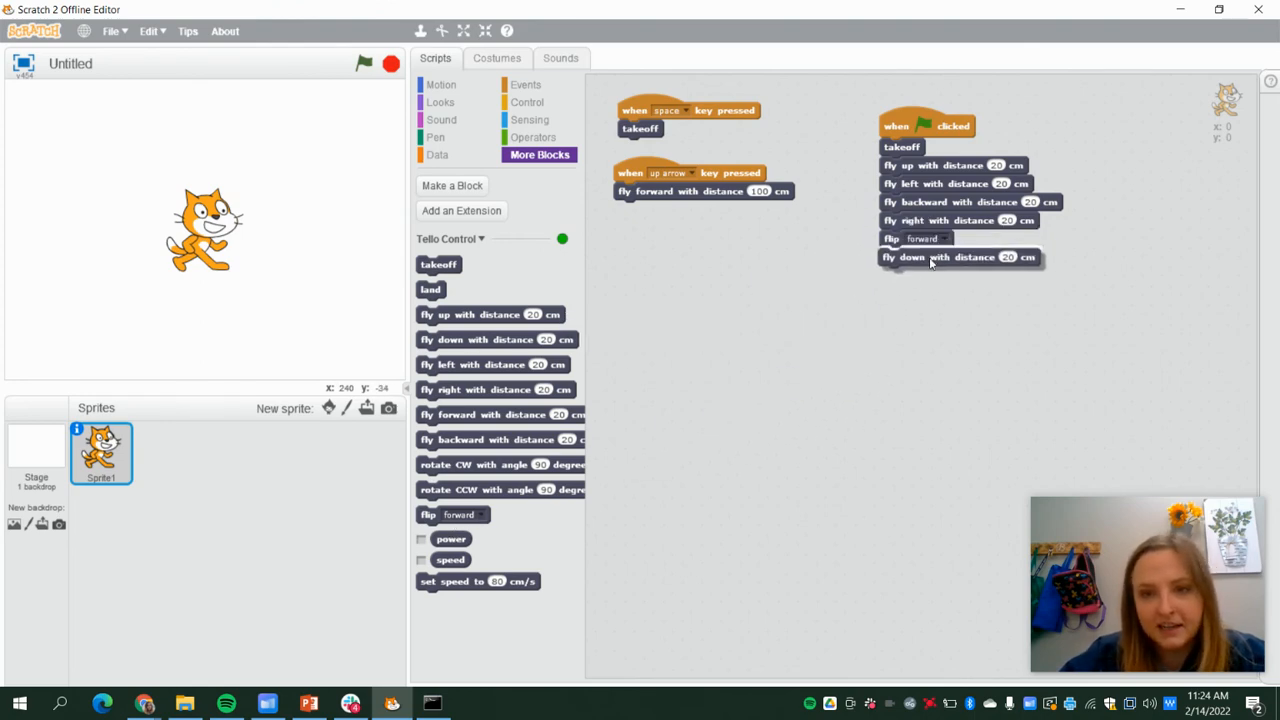
drag(430, 289, 888, 291)
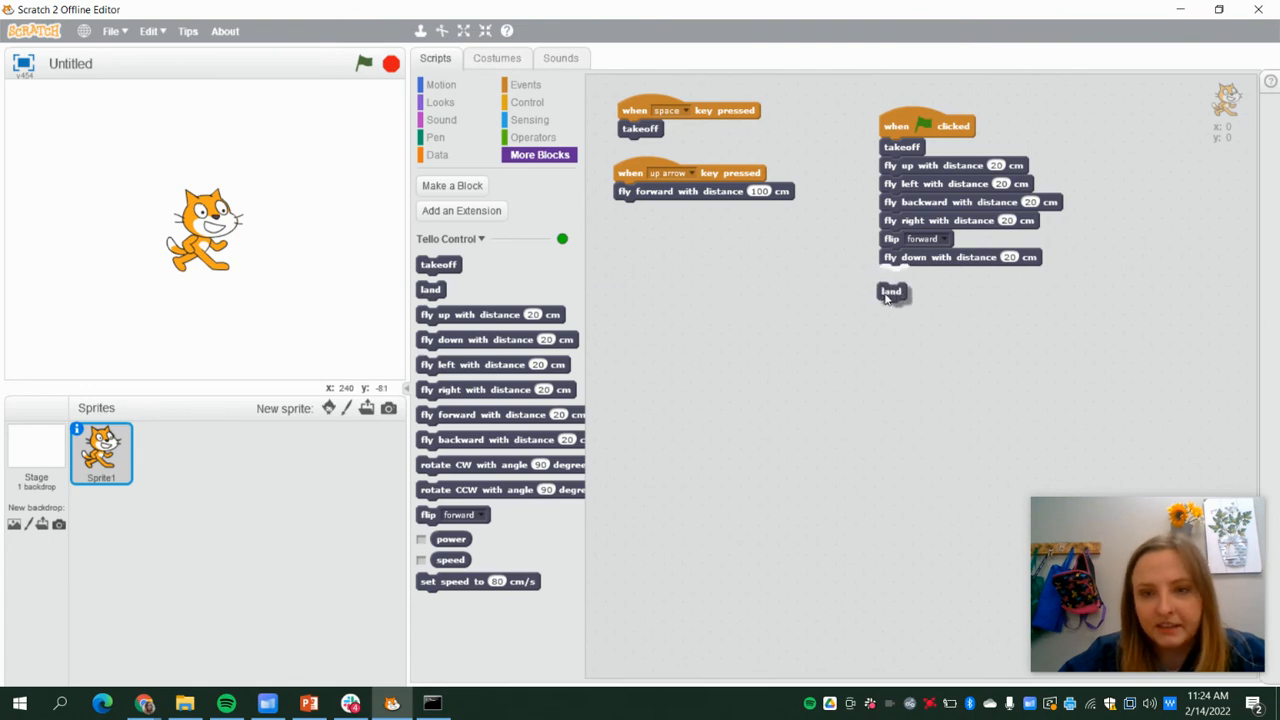
drag(890, 291, 893, 275)
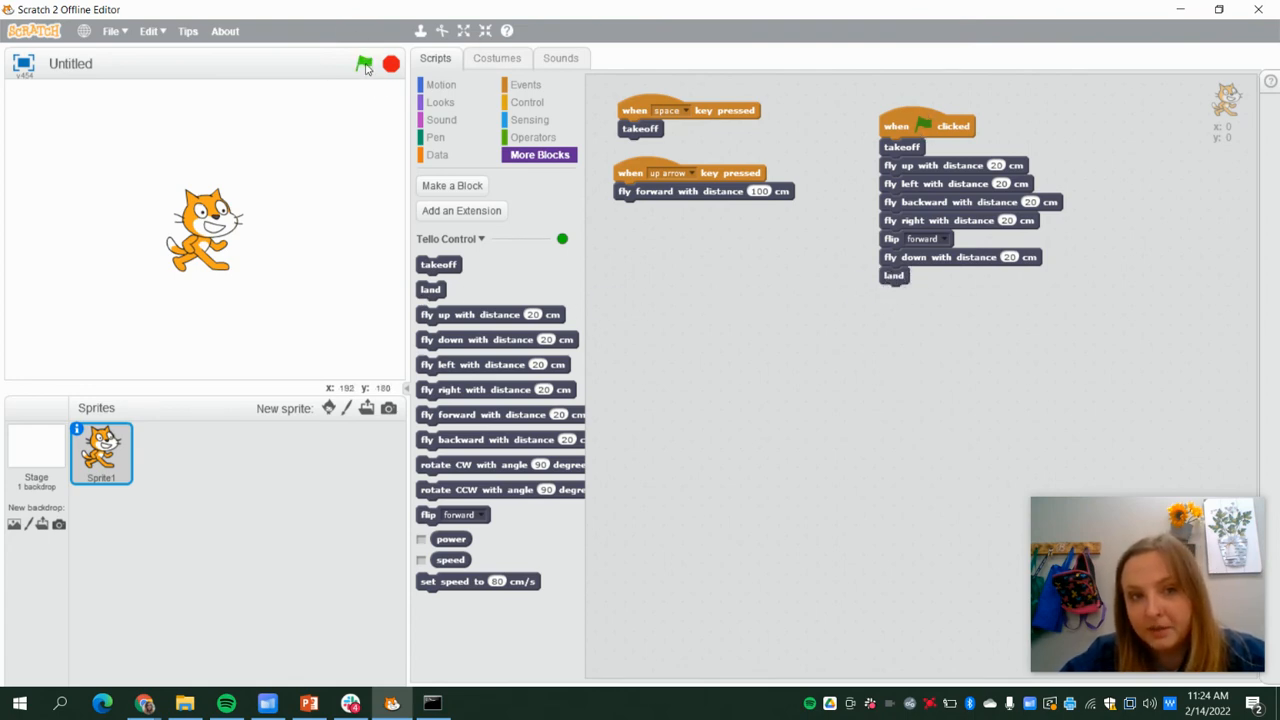
click(363, 64)
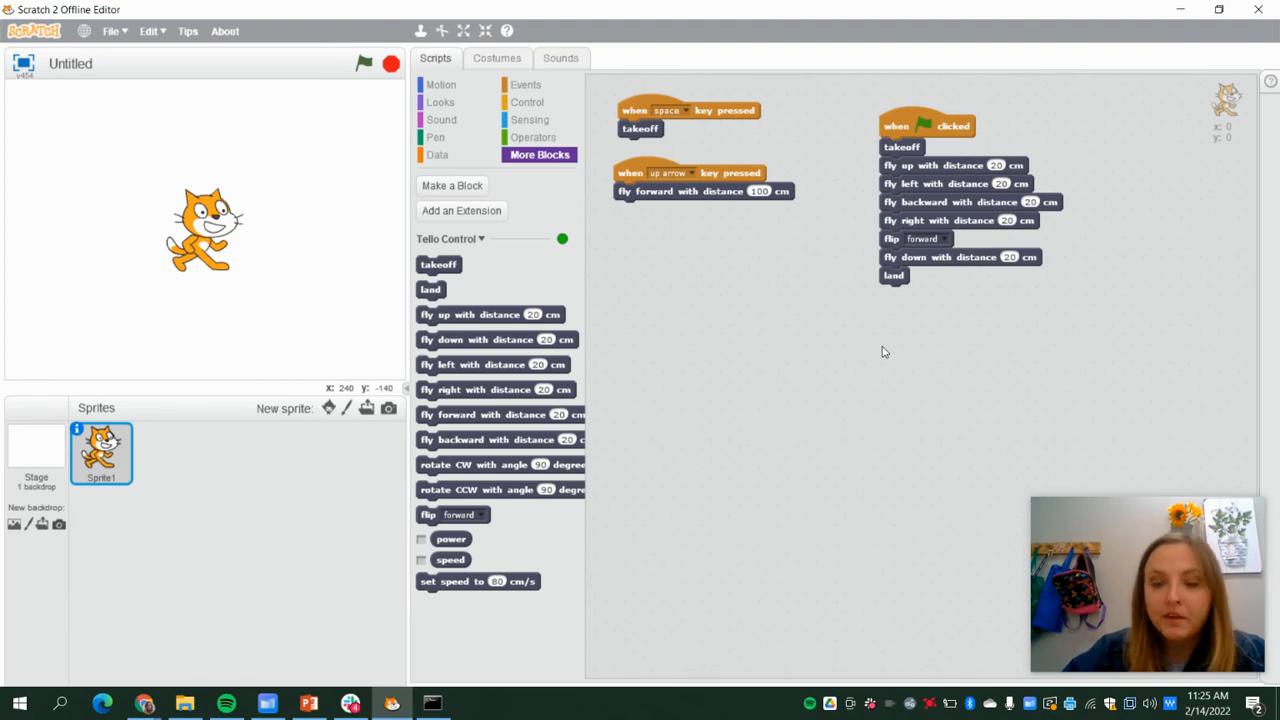
mouse_move(1024, 318)
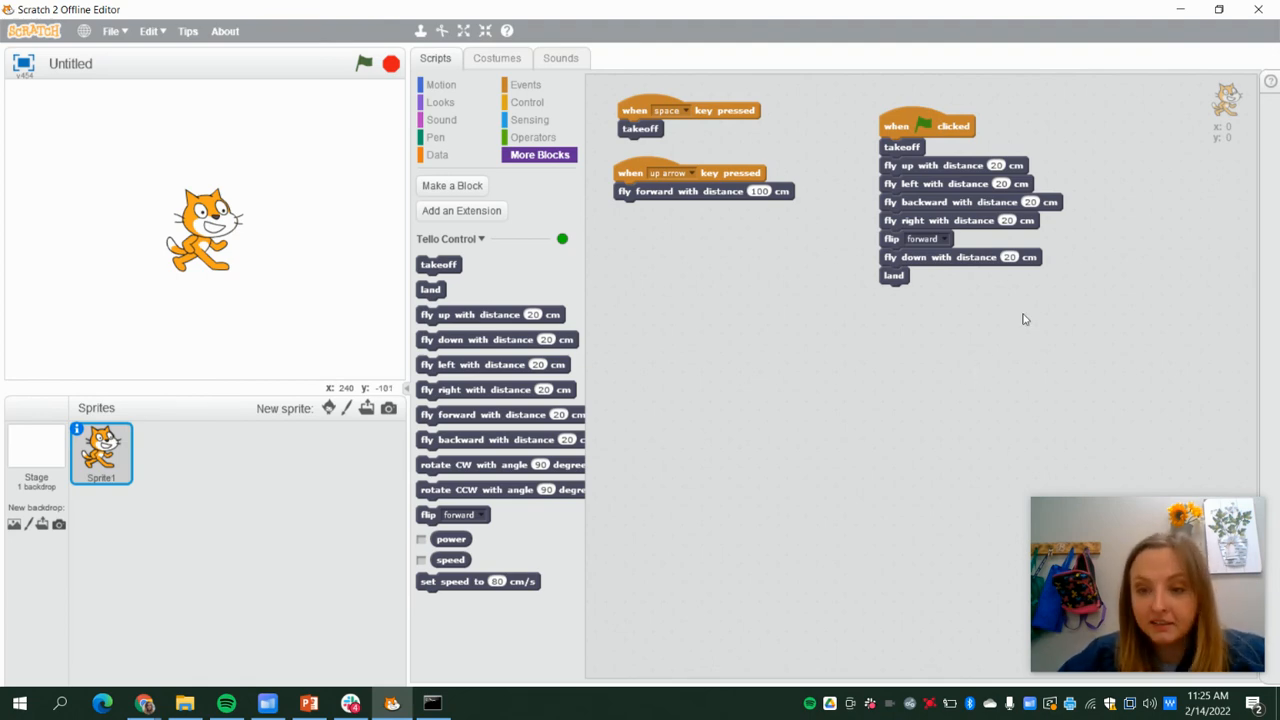